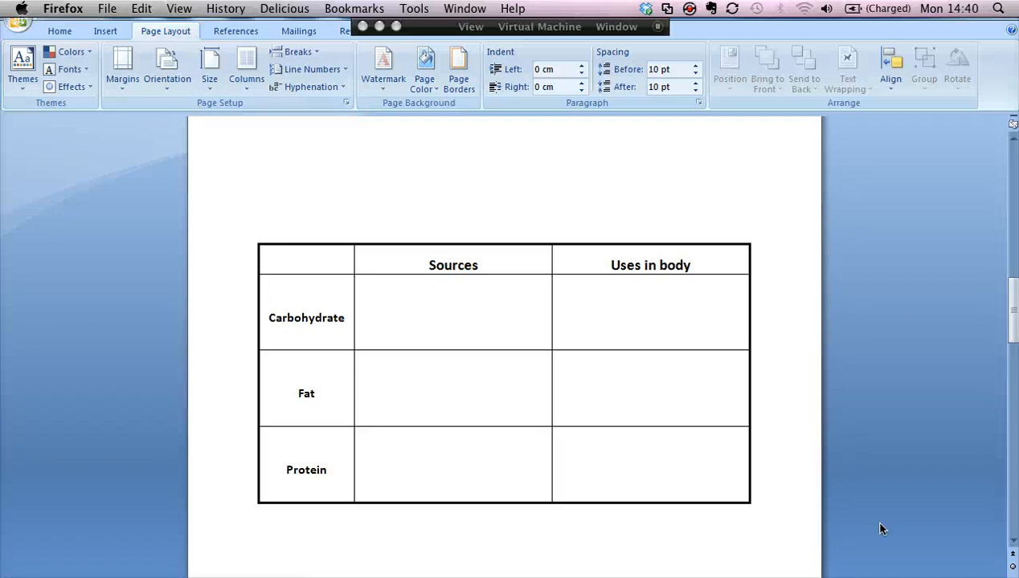
mouse_move(854, 521)
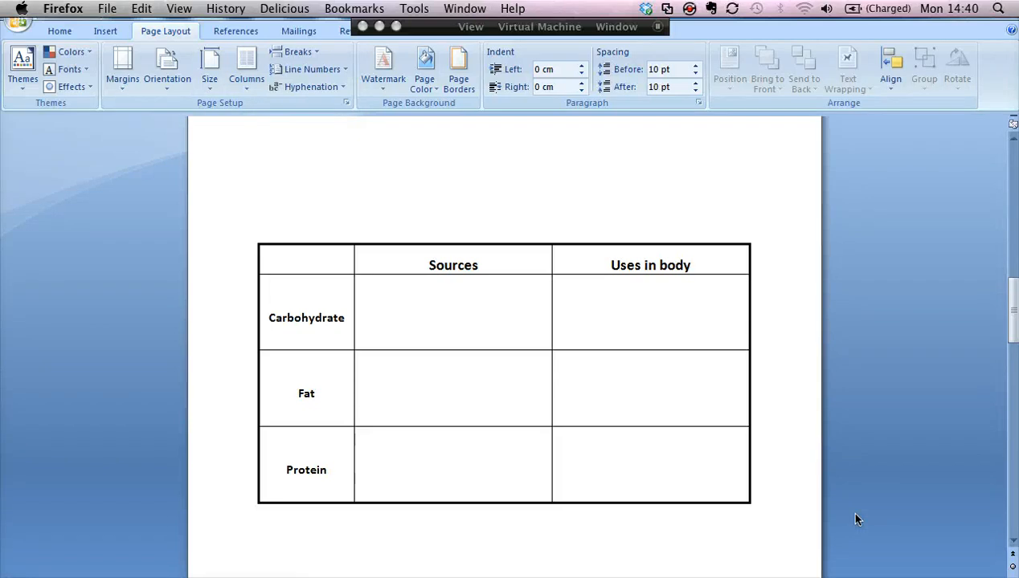
mouse_move(662, 463)
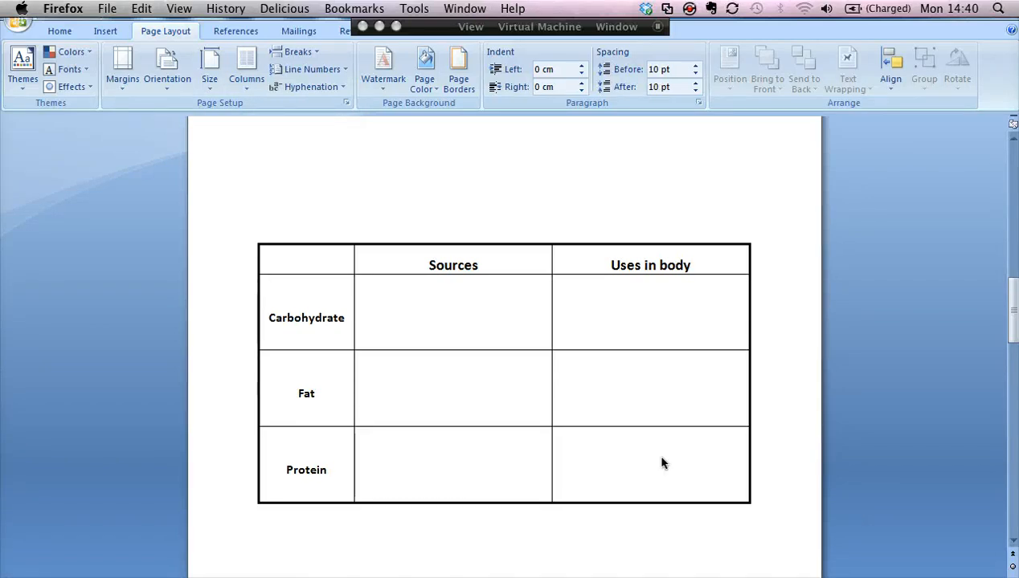
mouse_move(620, 439)
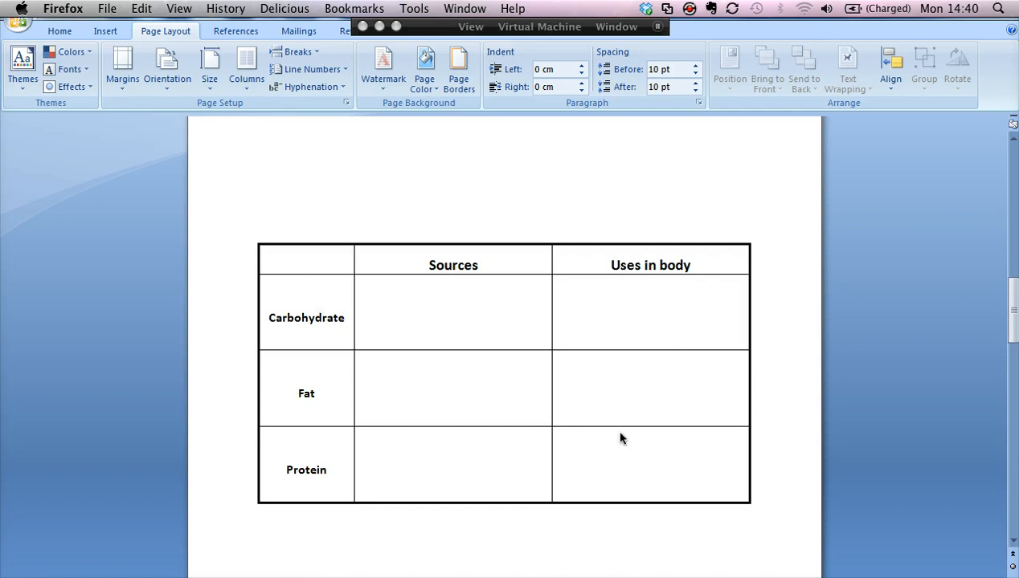
mouse_move(313, 283)
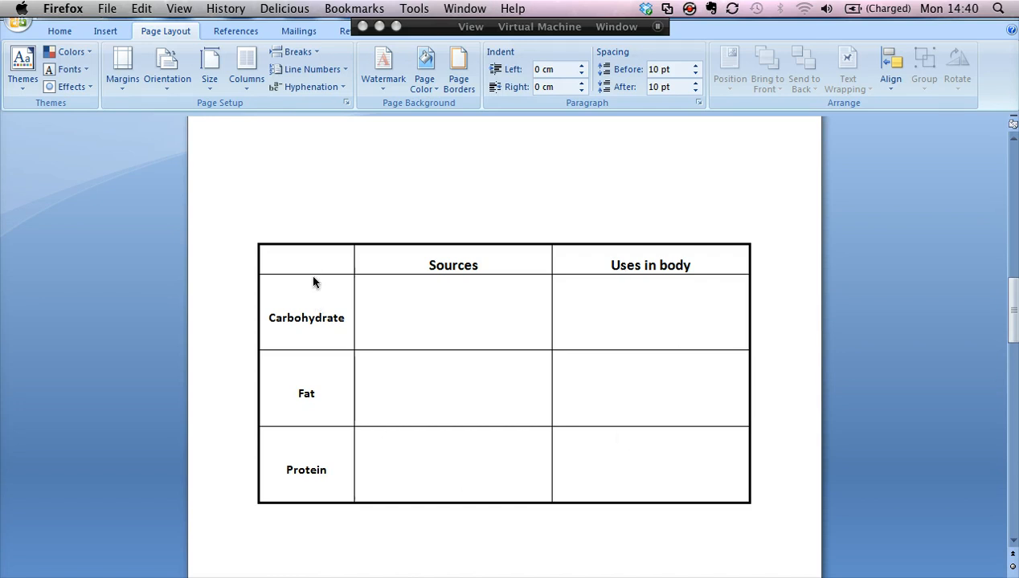
mouse_move(618, 270)
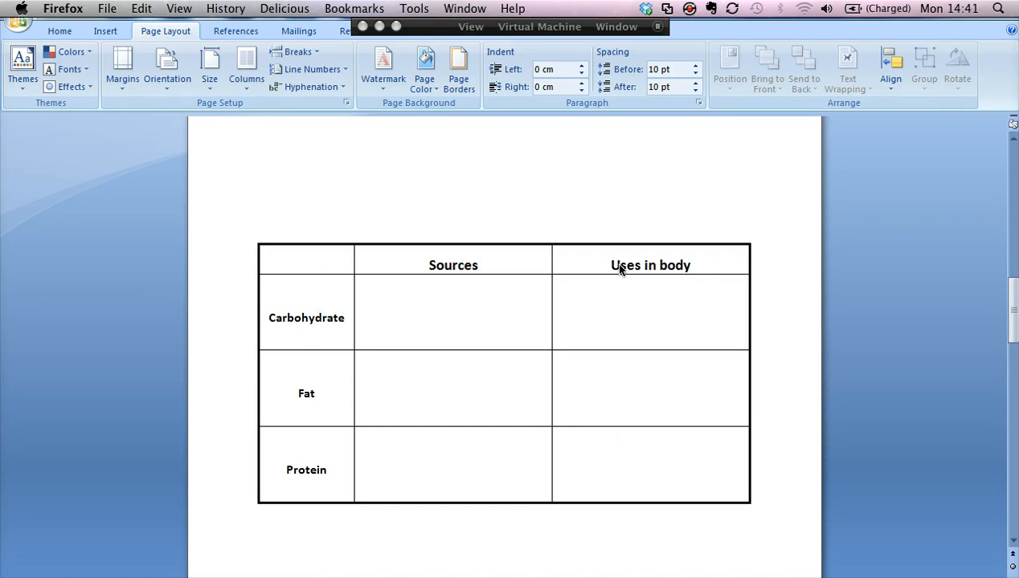
mouse_move(357, 265)
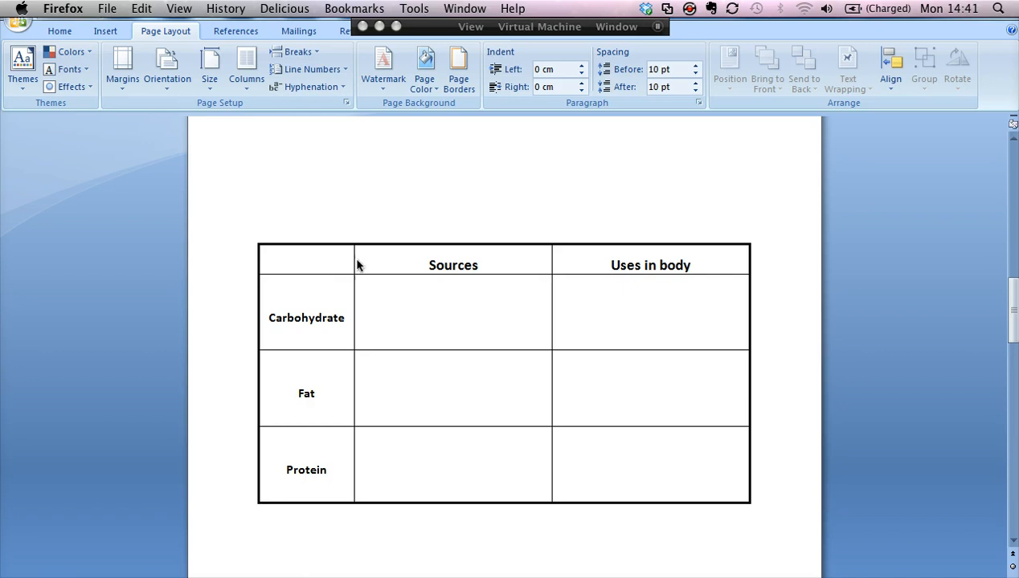
mouse_move(239, 254)
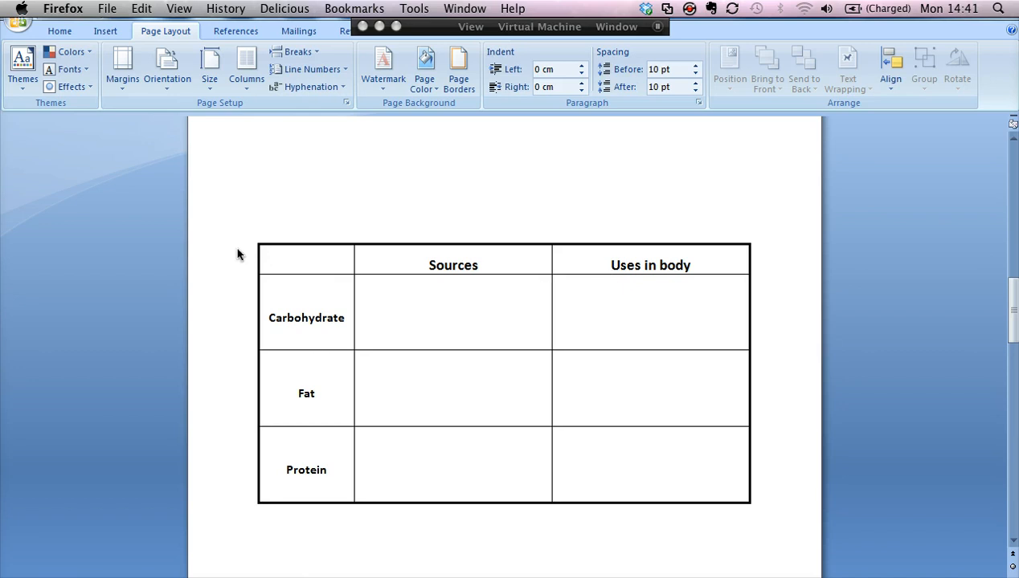
mouse_move(482, 305)
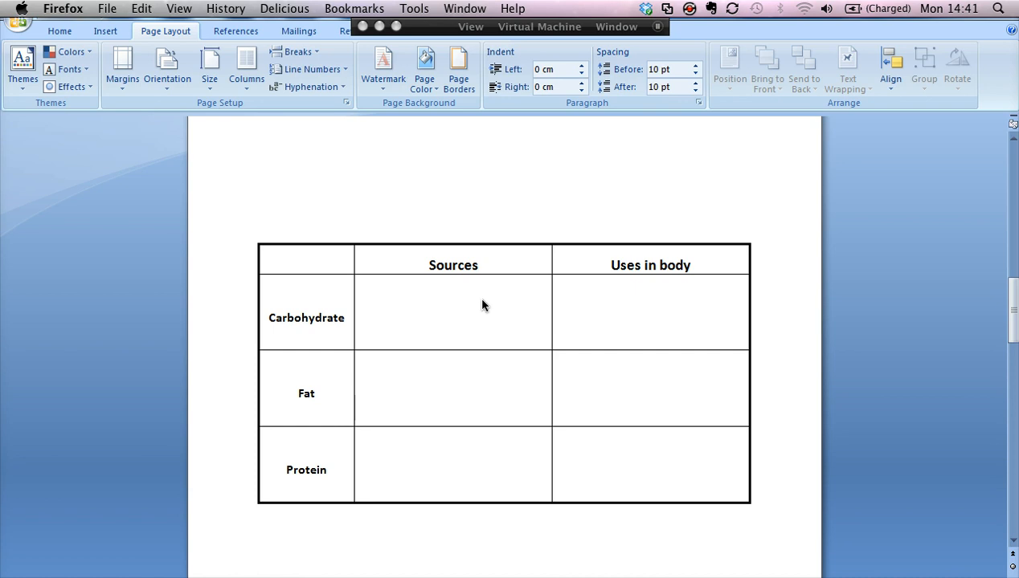
mouse_move(215, 344)
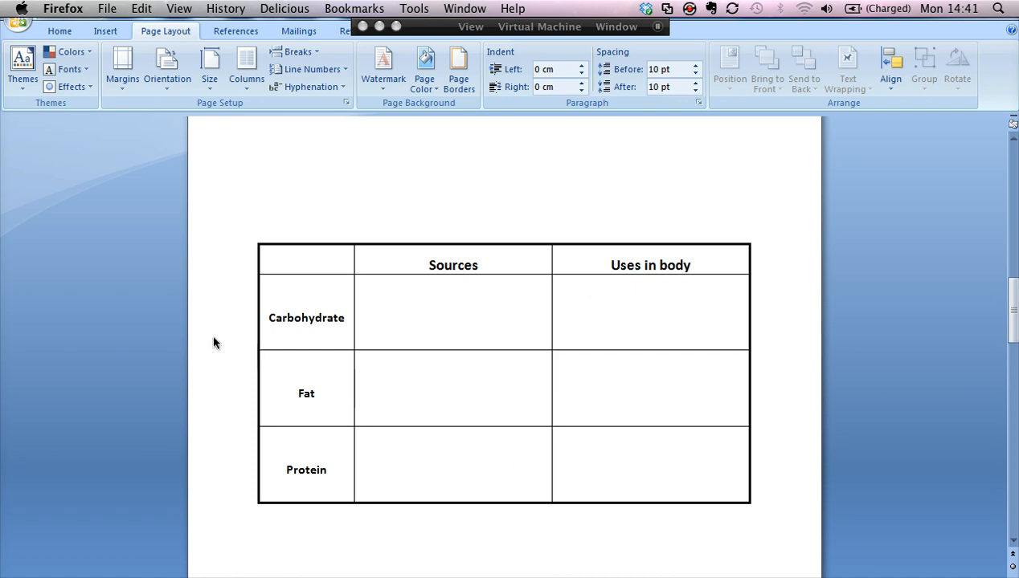
mouse_move(199, 301)
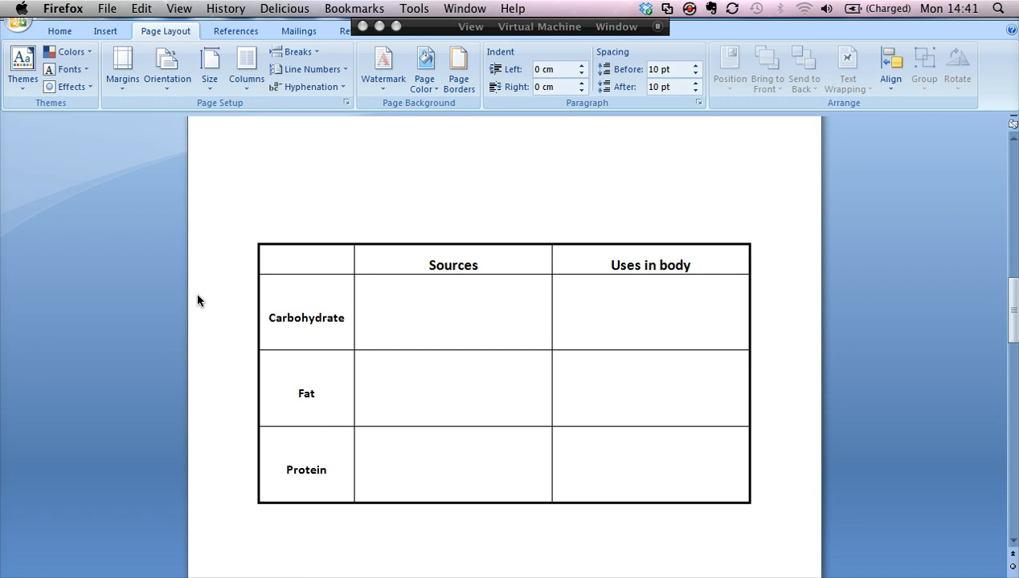
mouse_move(858, 244)
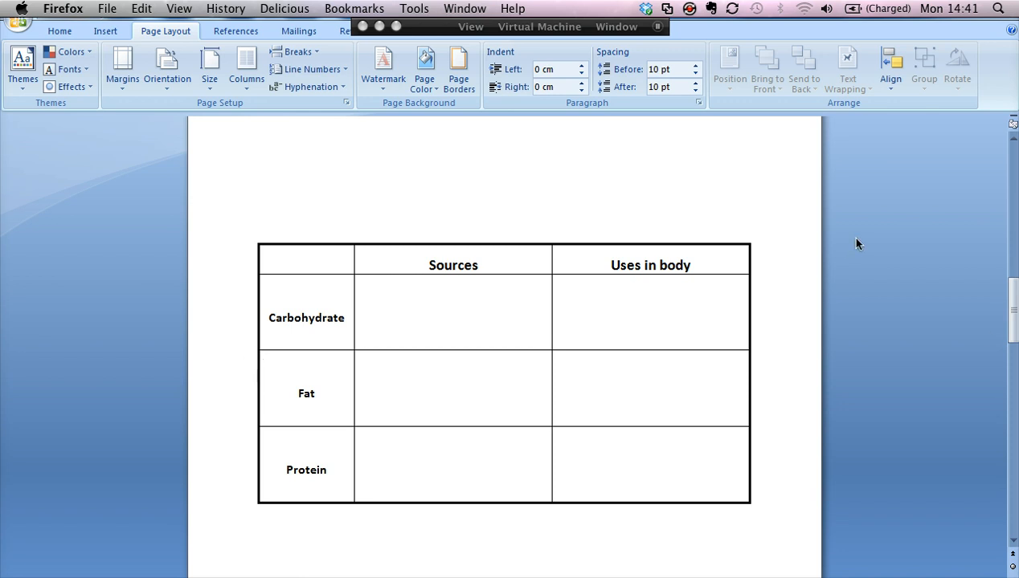
Insert a new three-column table from the Insert table grid
scroll("down", 3)
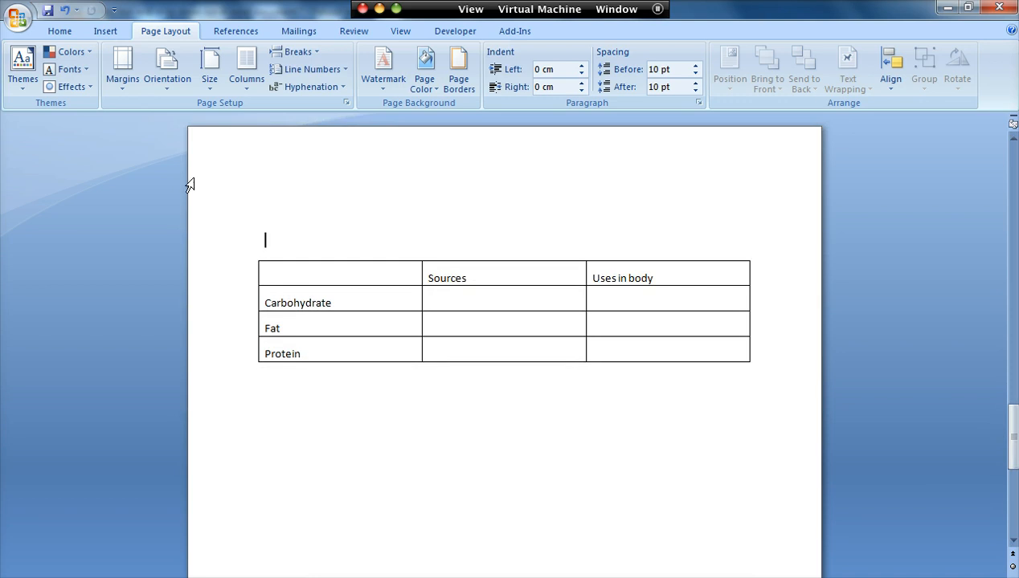
left_click(106, 31)
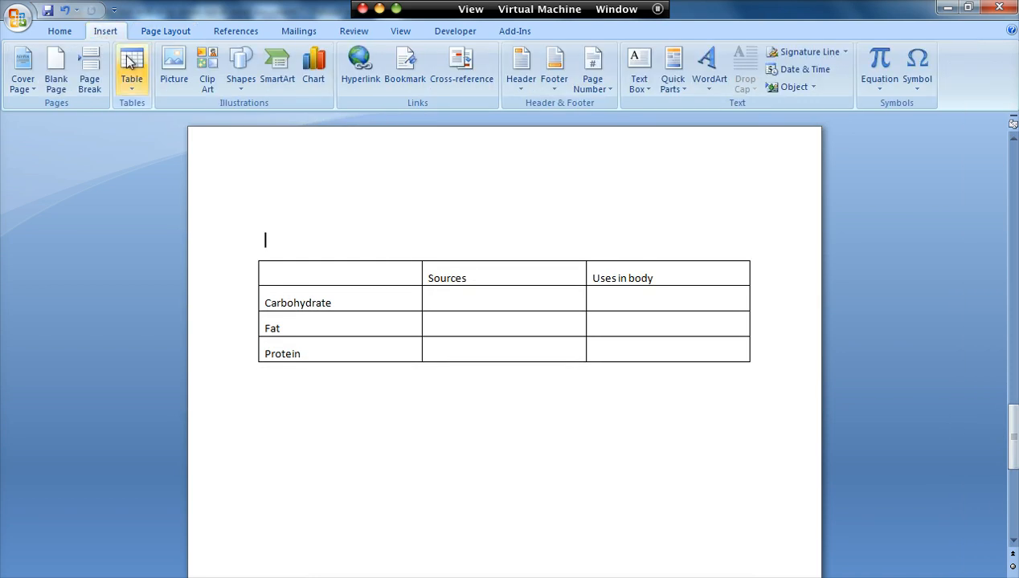
left_click(132, 67)
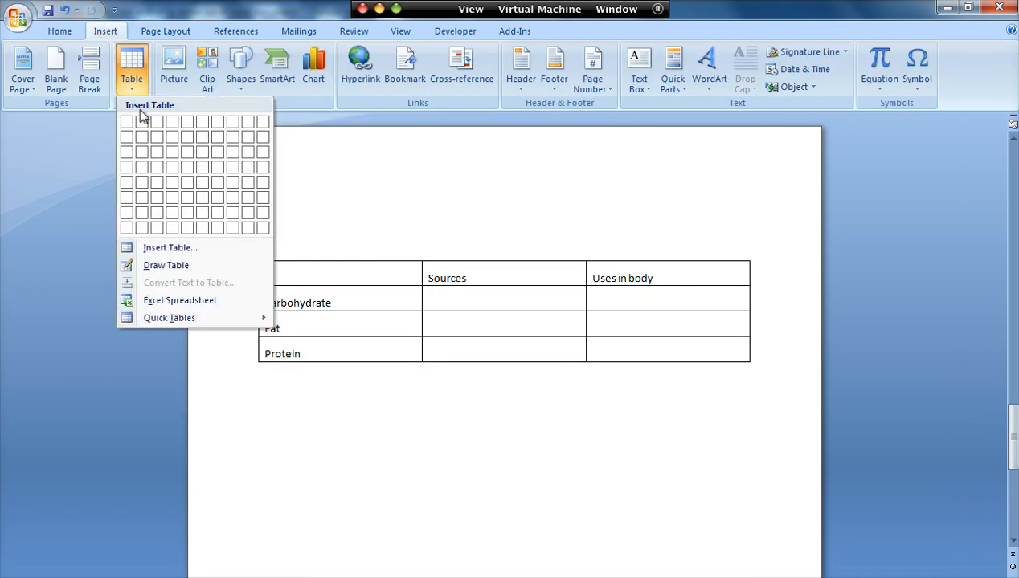
mouse_move(156, 151)
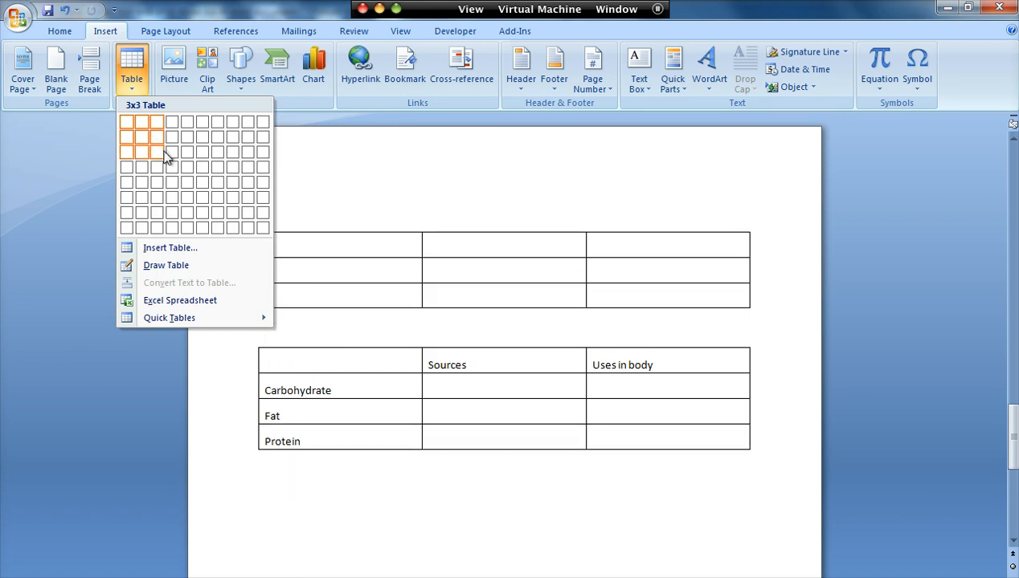
mouse_move(156, 167)
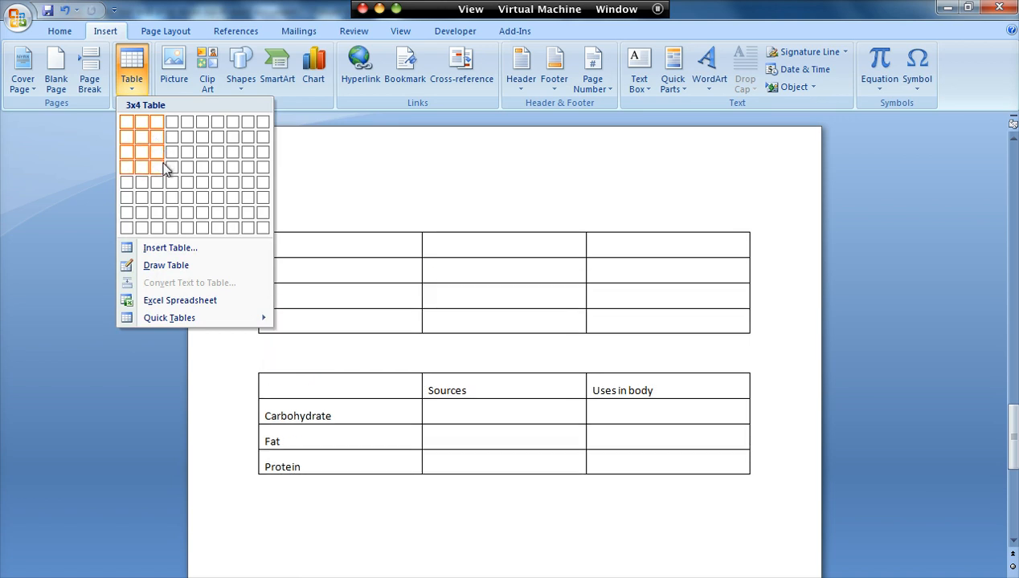
mouse_move(155, 137)
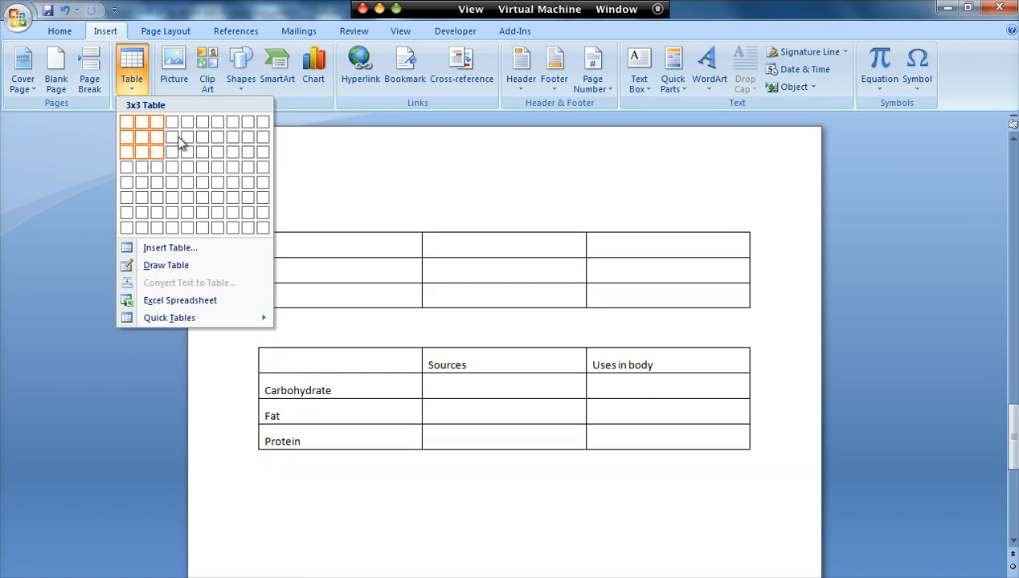
left_click(156, 137)
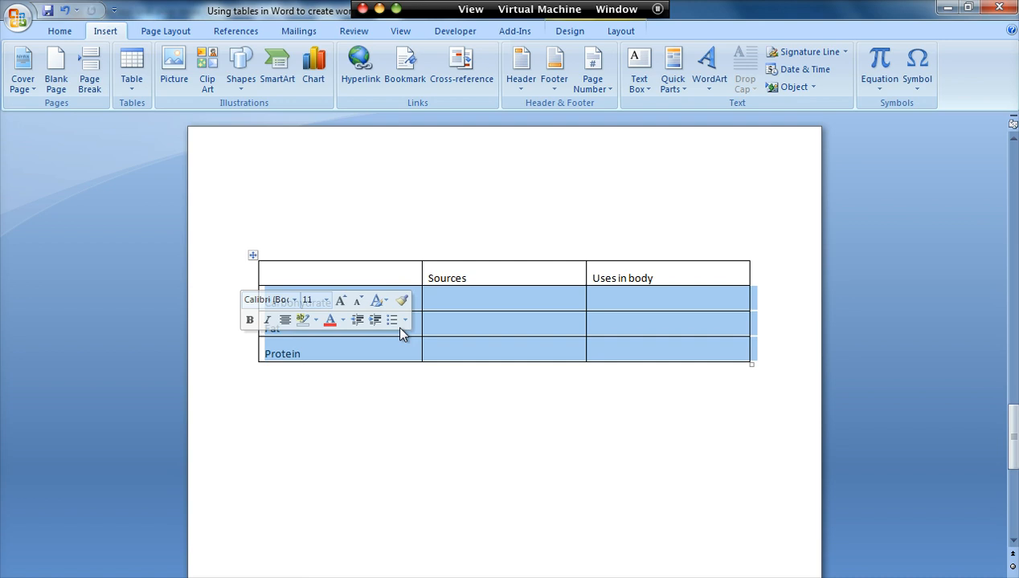
Set the Carbohydrate, Fat and Protein rows to a specified height of at least 2.5 via Table Properties
right_click(453, 328)
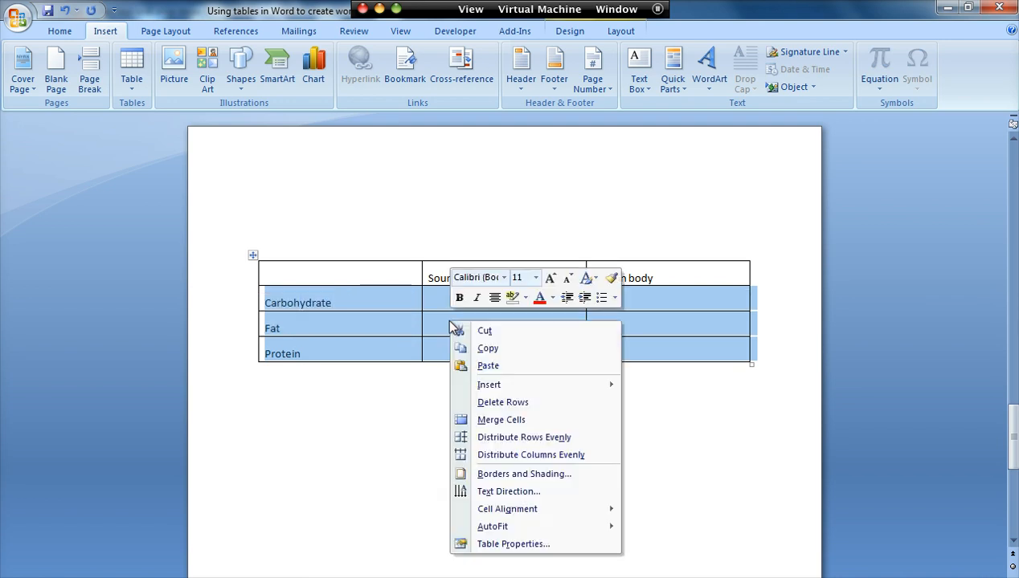
mouse_move(522, 543)
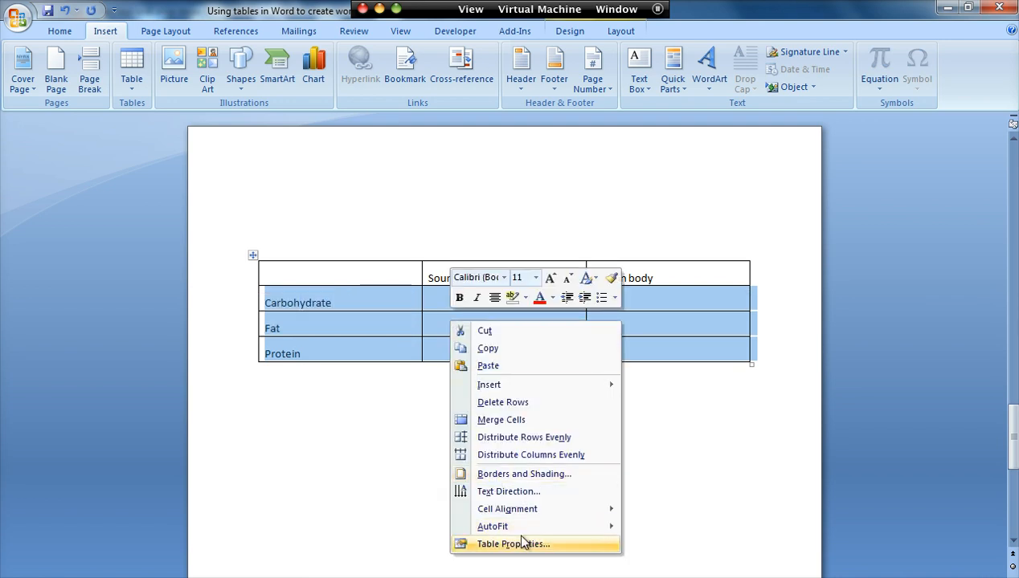
left_click(513, 543)
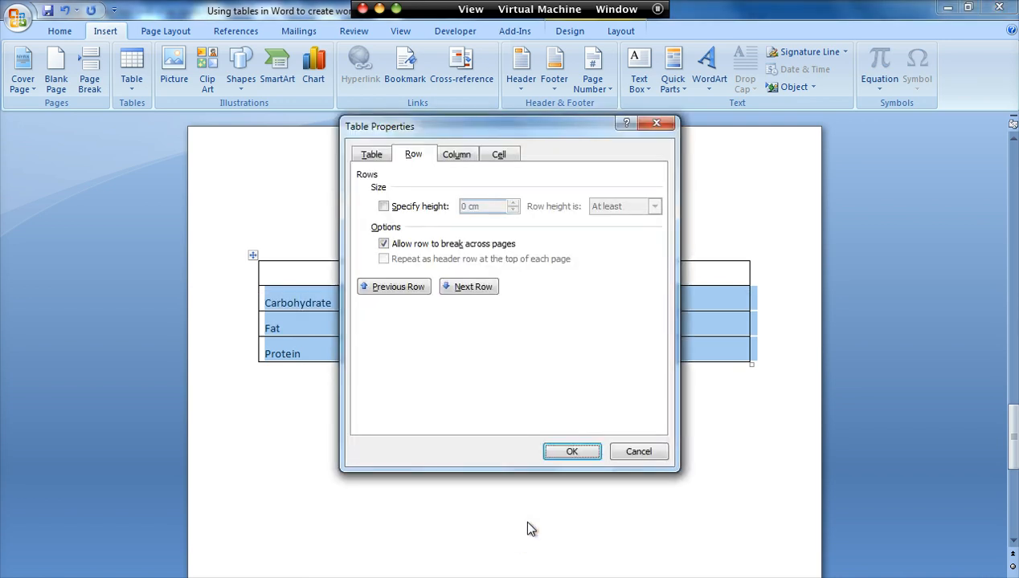
mouse_move(411, 159)
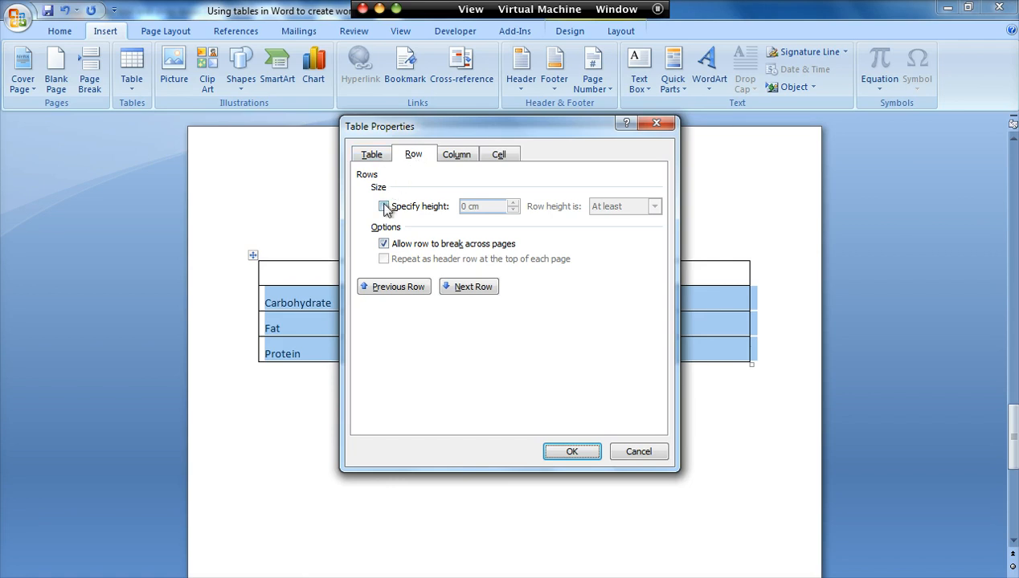
left_click(384, 205)
type("2")
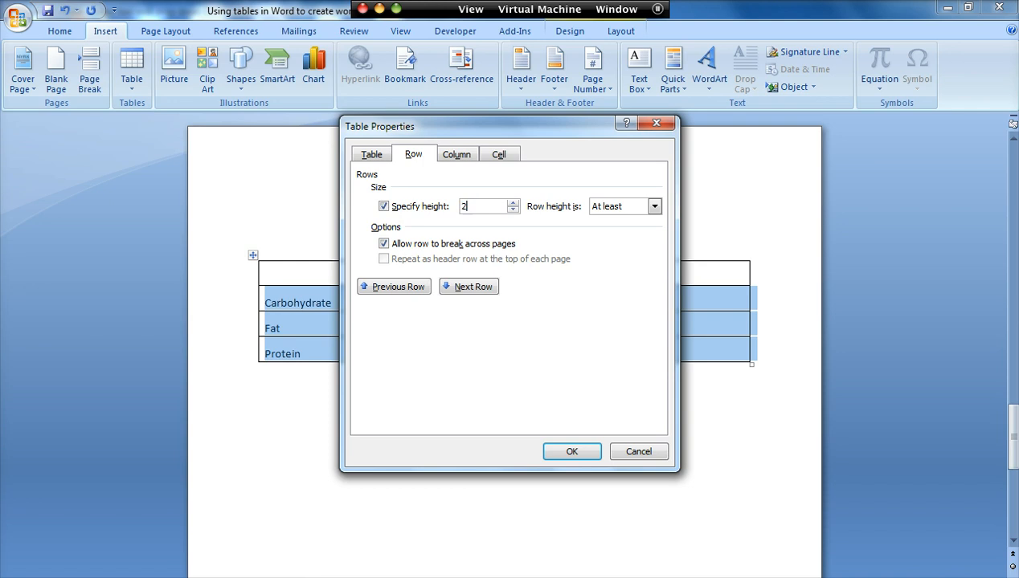
type(".5")
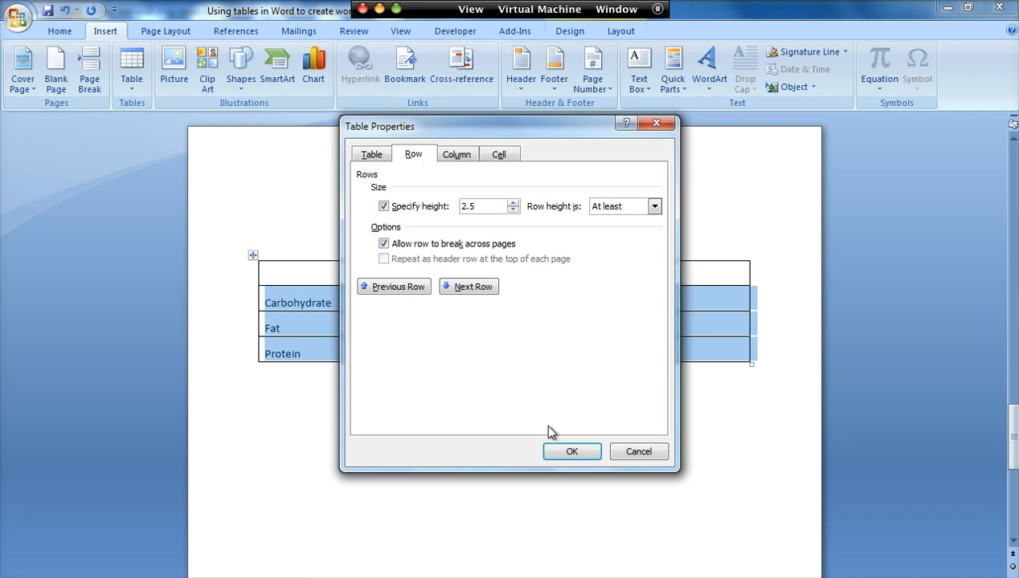
left_click(572, 450)
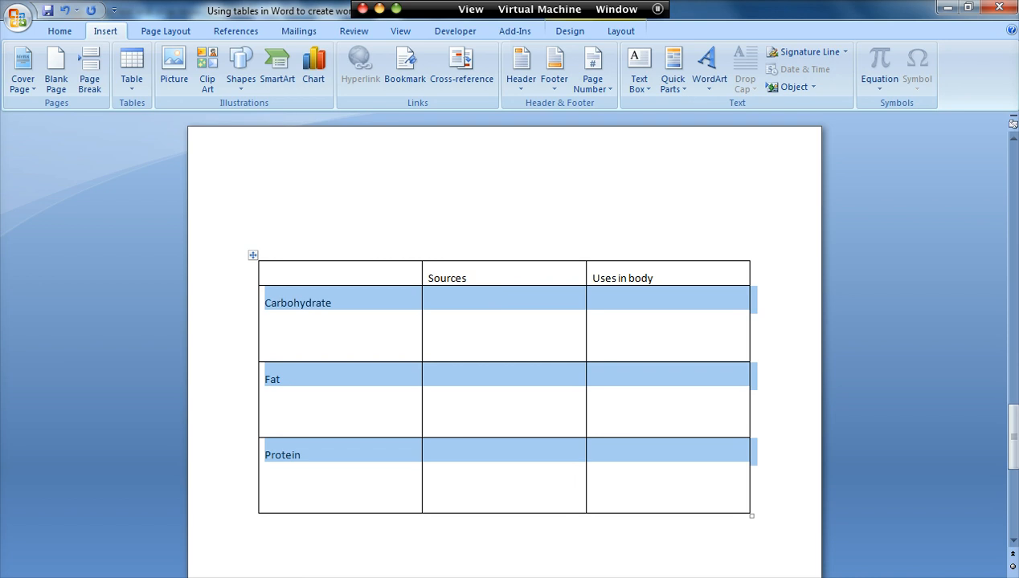
left_click(491, 287)
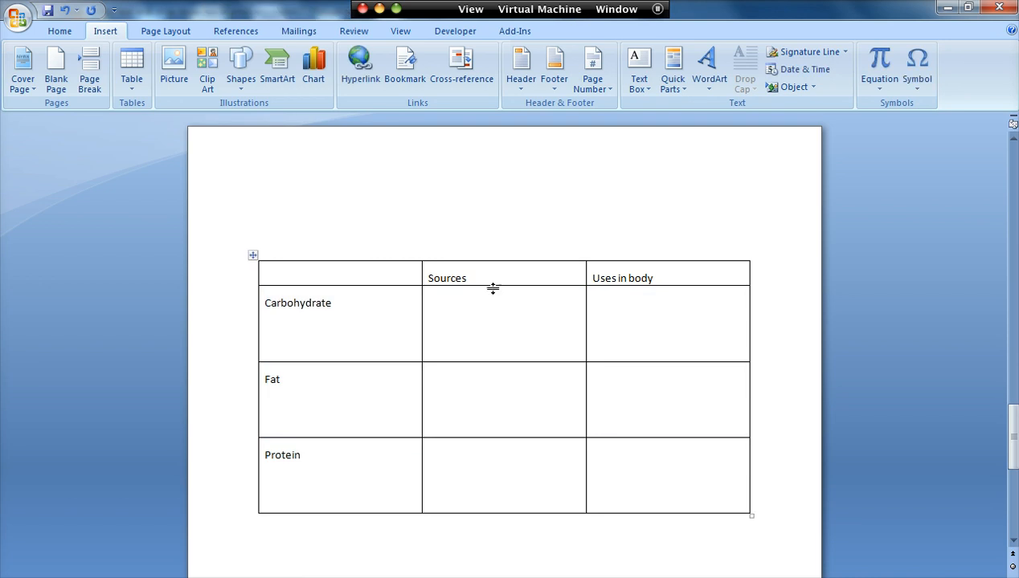
type("ri")
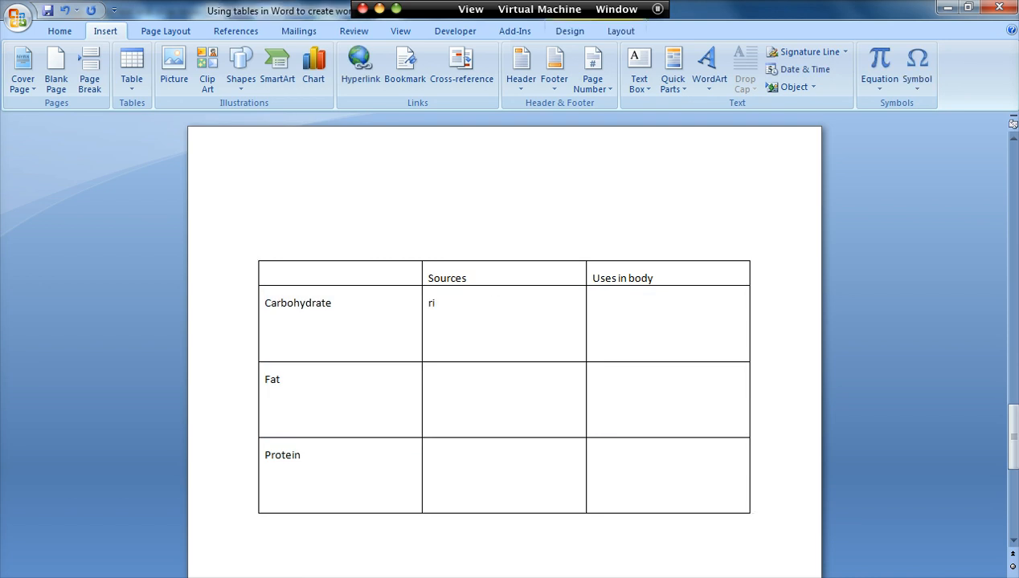
type("ce")
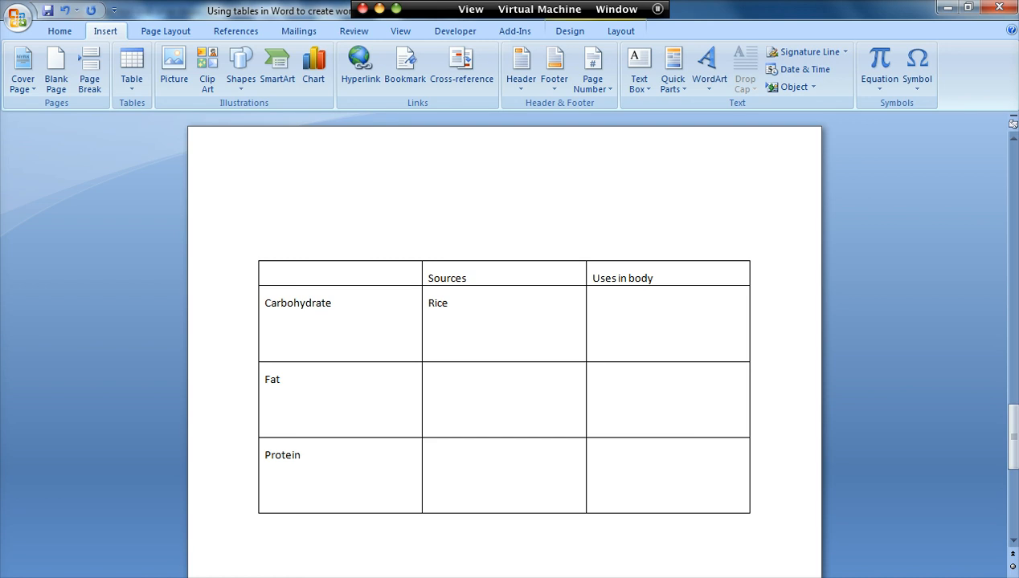
type("Pasta")
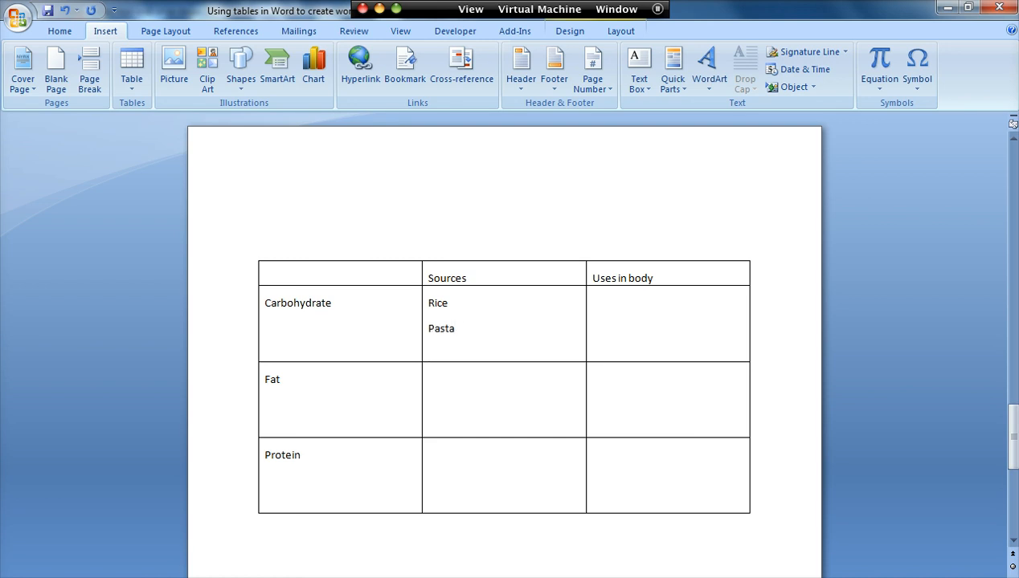
type("Bread")
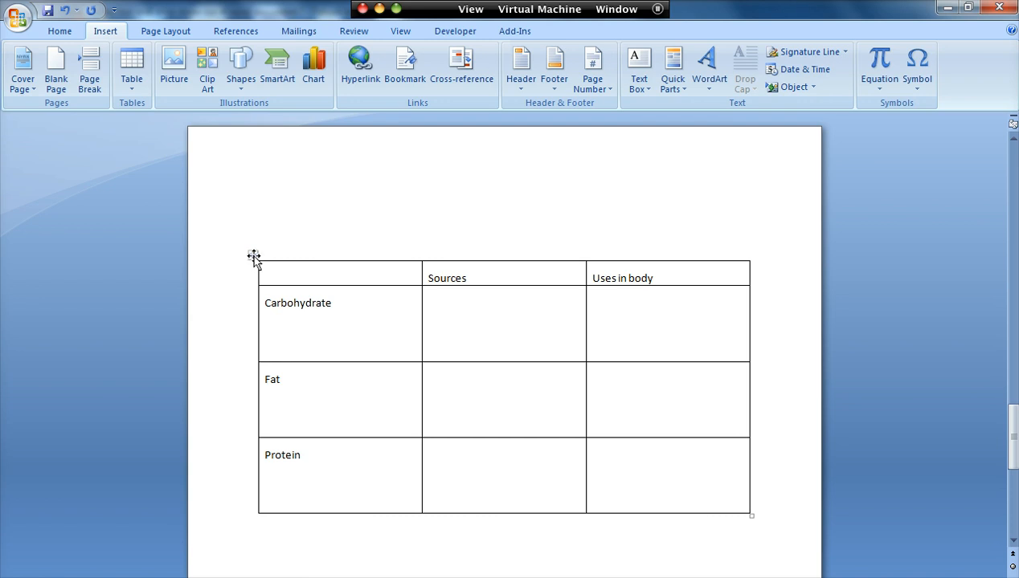
Give the whole table a preferred width of 100 percent of the page
left_click(254, 255)
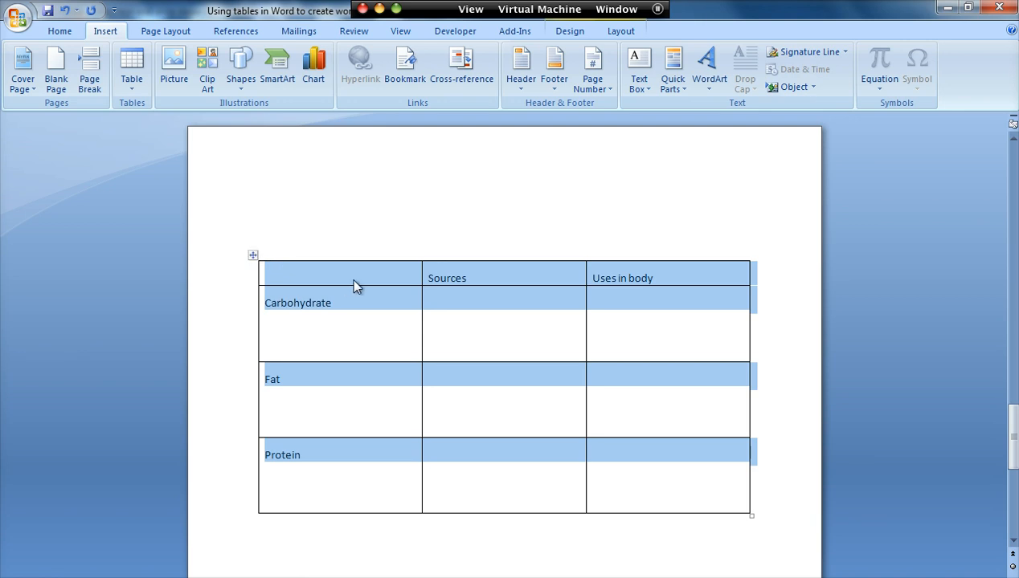
right_click(356, 286)
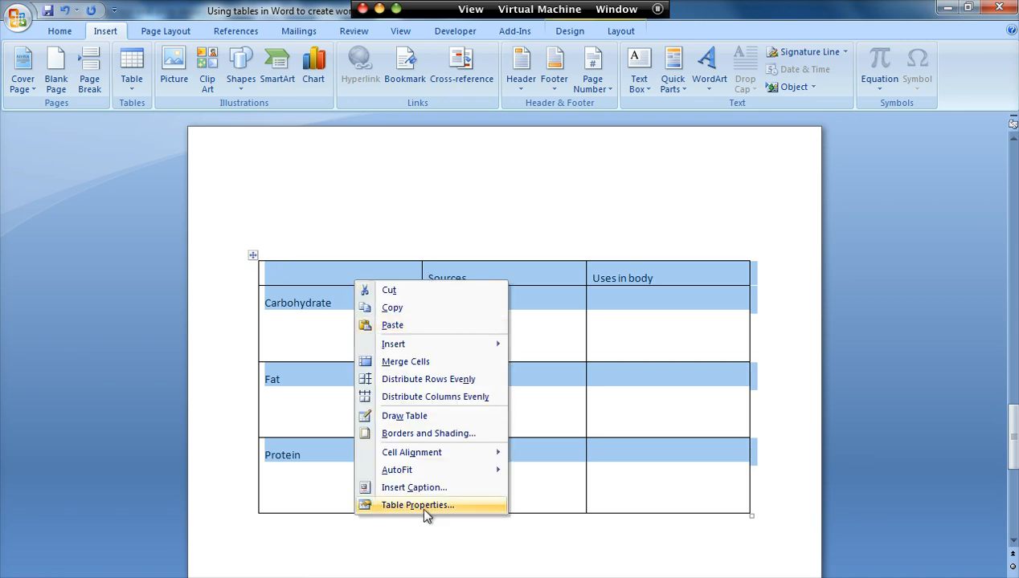
left_click(417, 504)
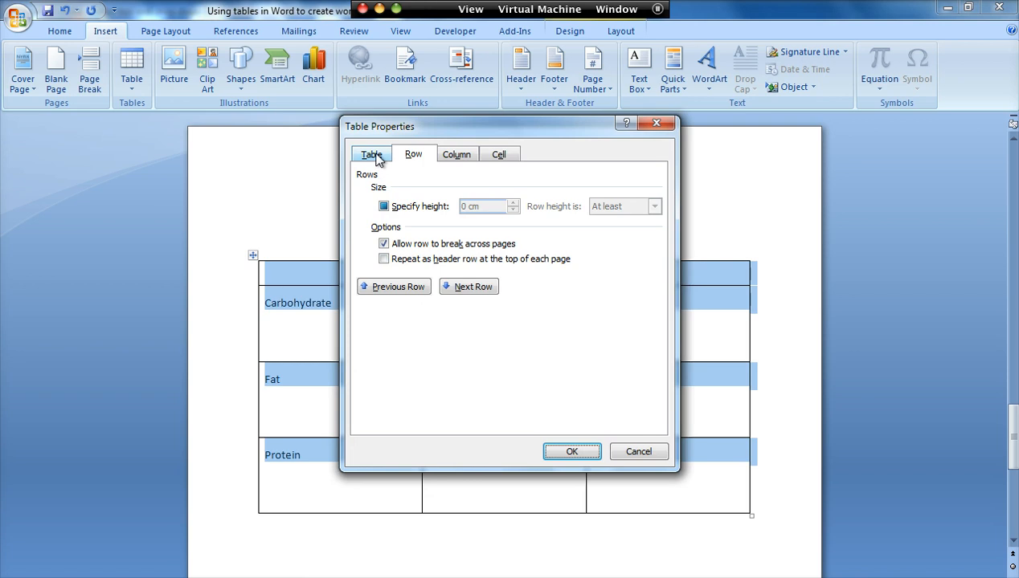
left_click(369, 154)
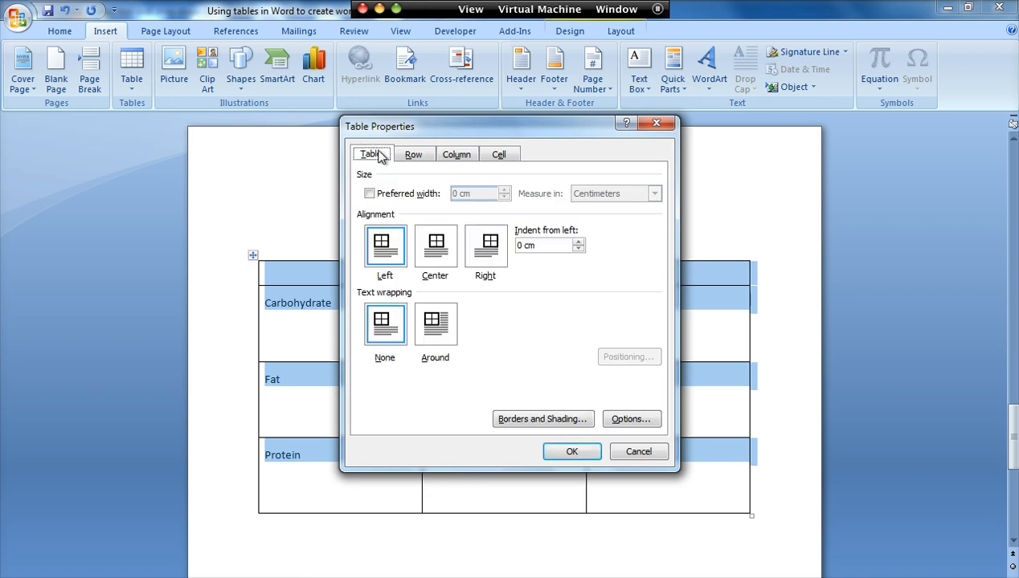
mouse_move(368, 178)
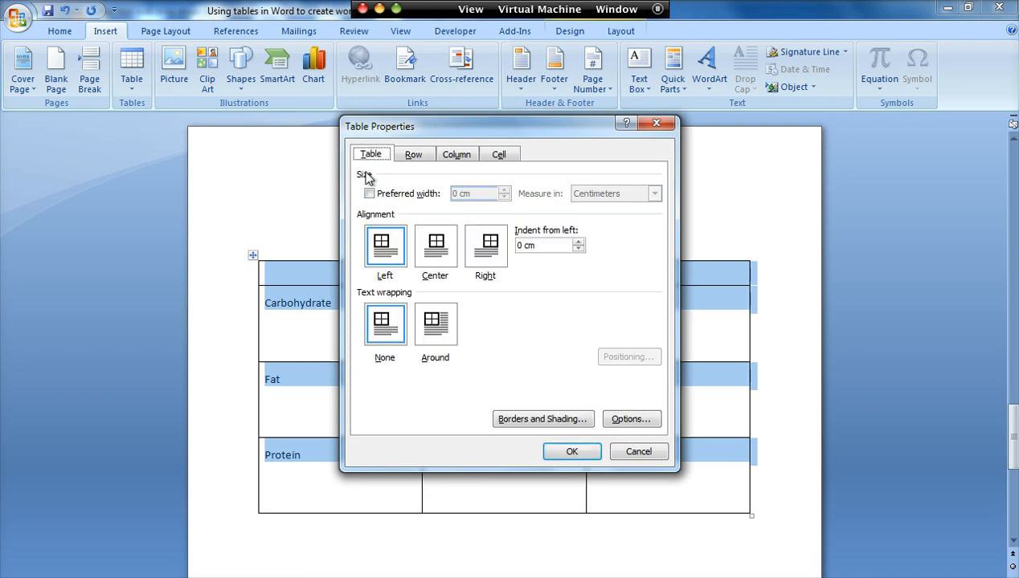
left_click(370, 193)
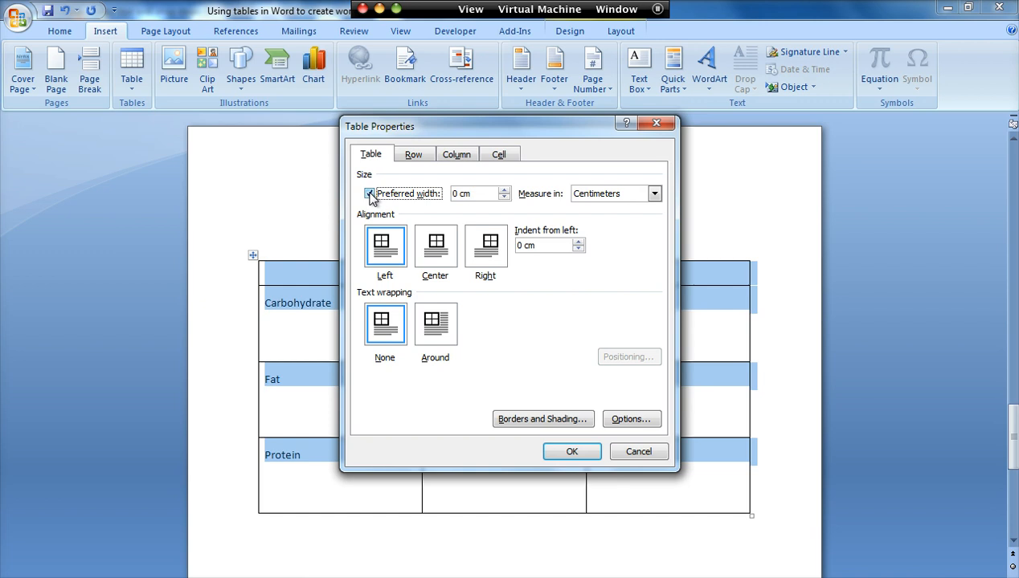
left_click(369, 193)
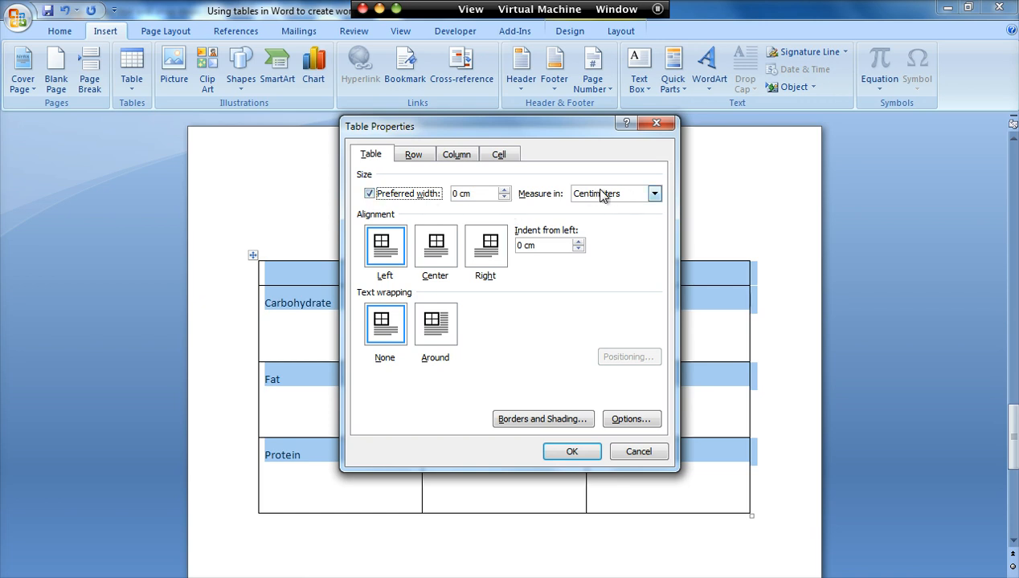
left_click(654, 192)
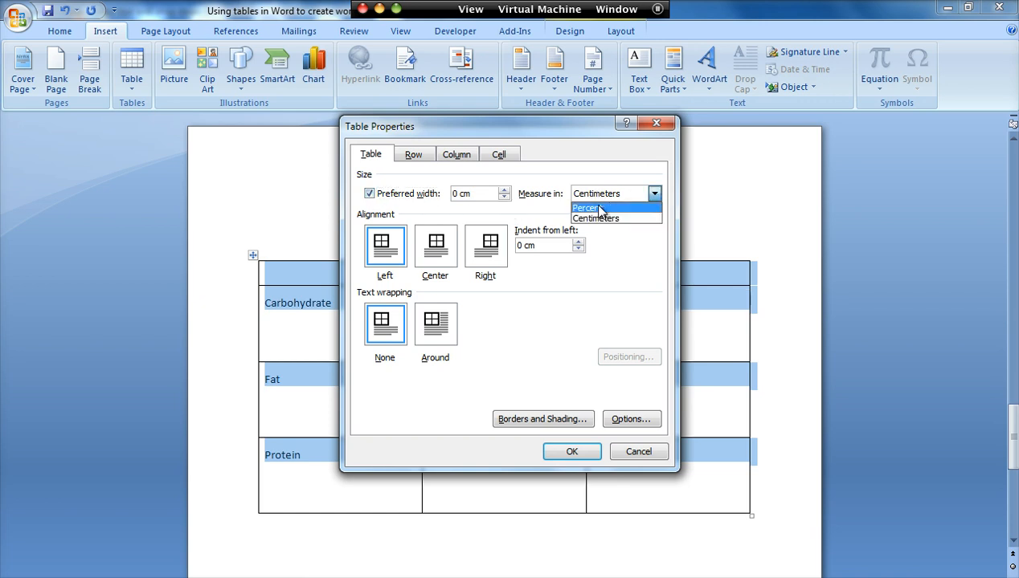
left_click(585, 208)
type("100")
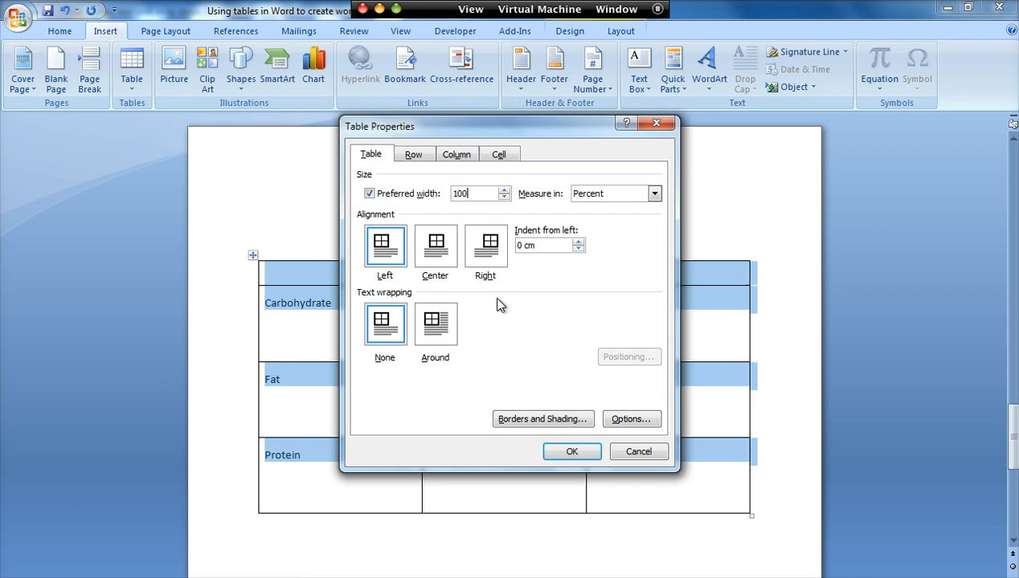
left_click(572, 450)
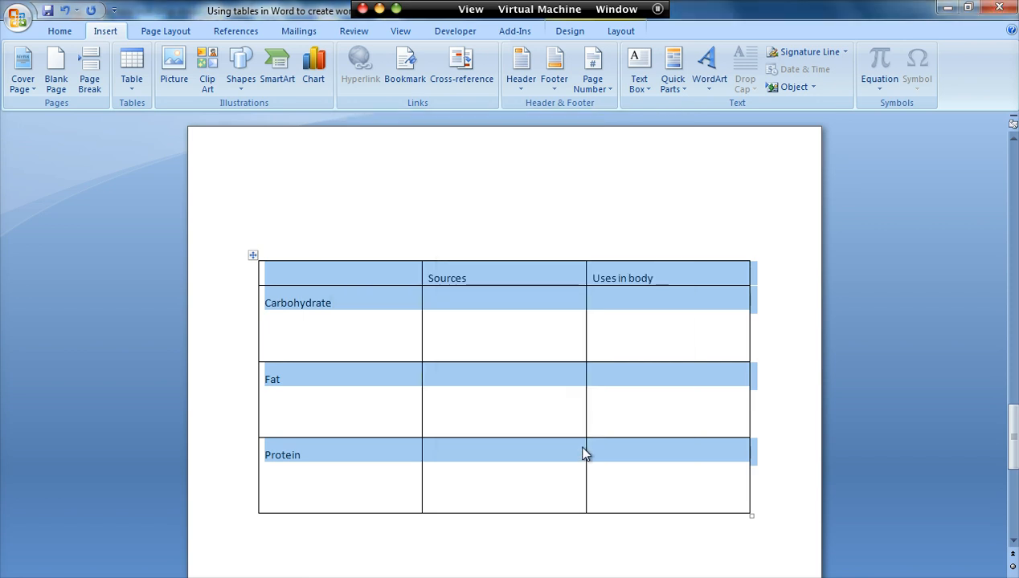
mouse_move(380, 317)
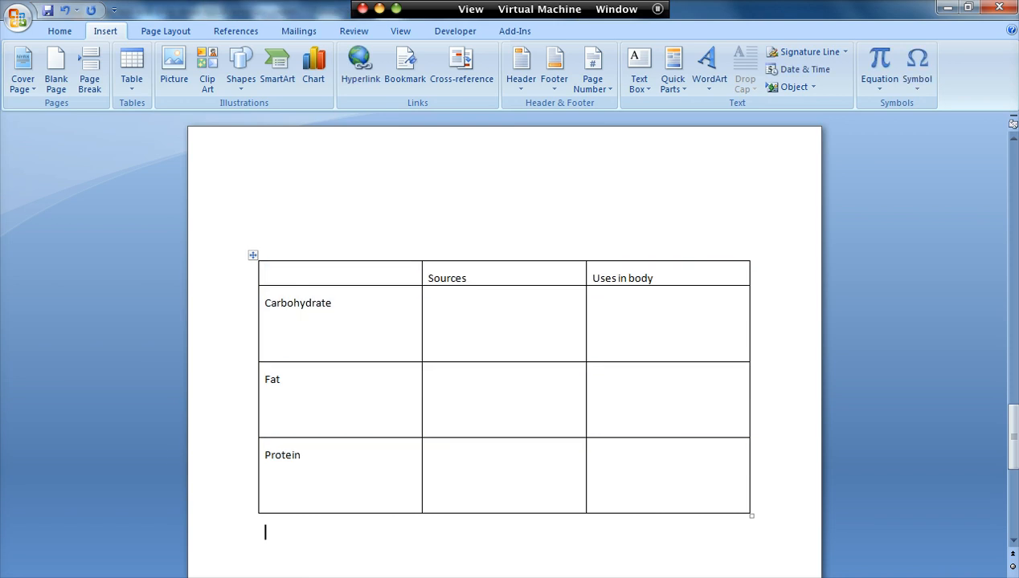
Confirm the page orientation stays Portrait before narrowing the first column
left_click(166, 30)
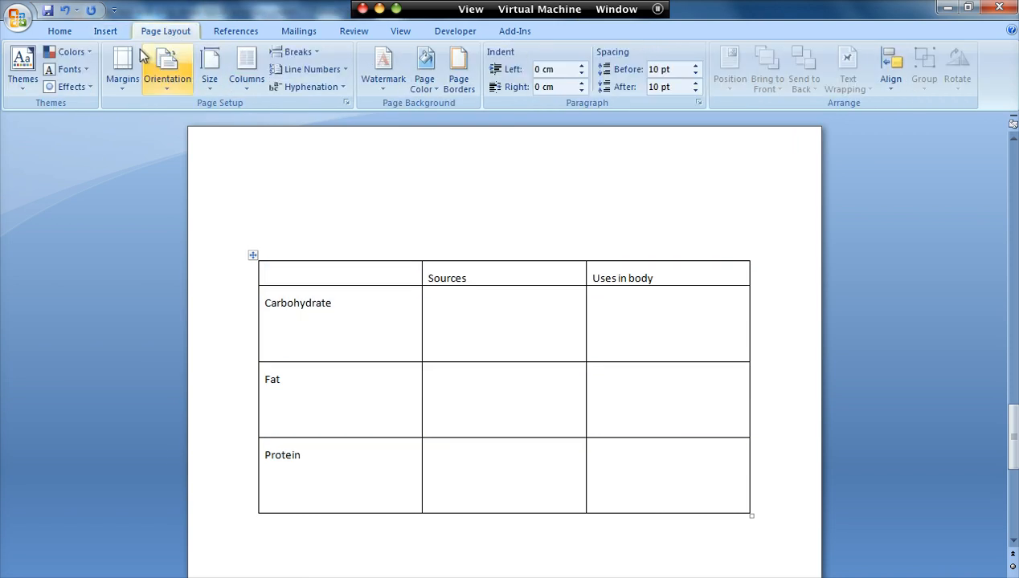
left_click(167, 67)
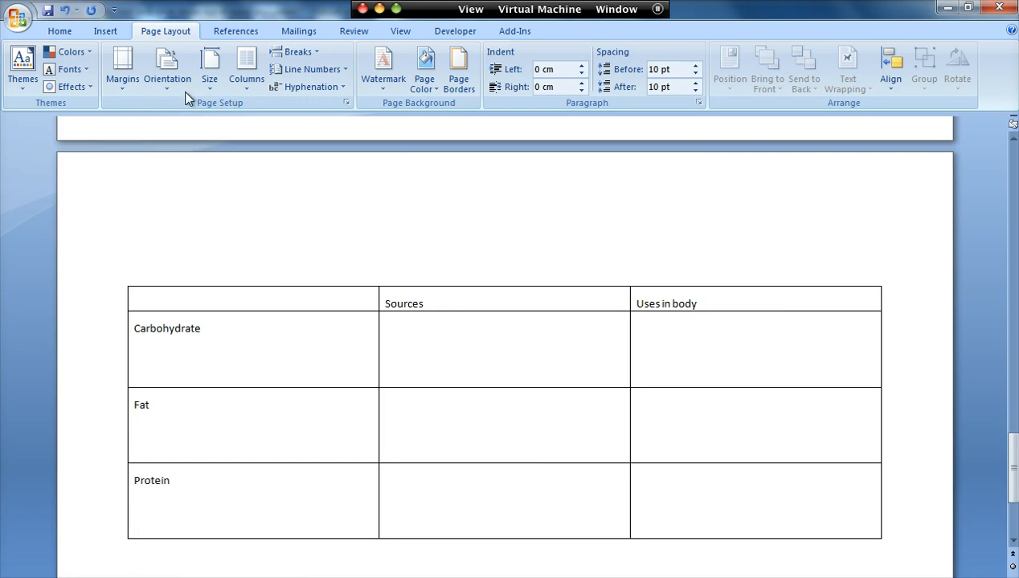
left_click(167, 67)
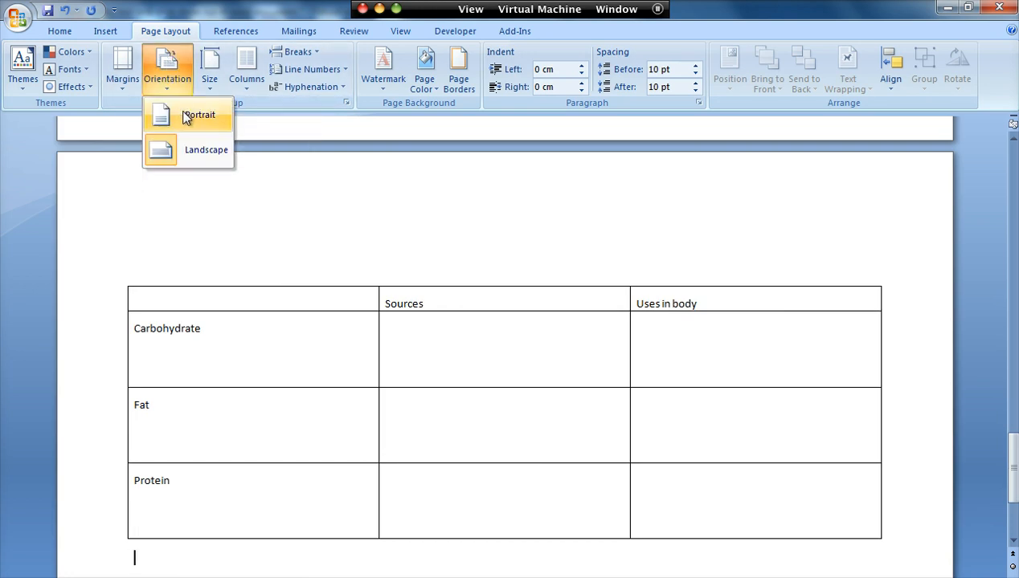
left_click(199, 116)
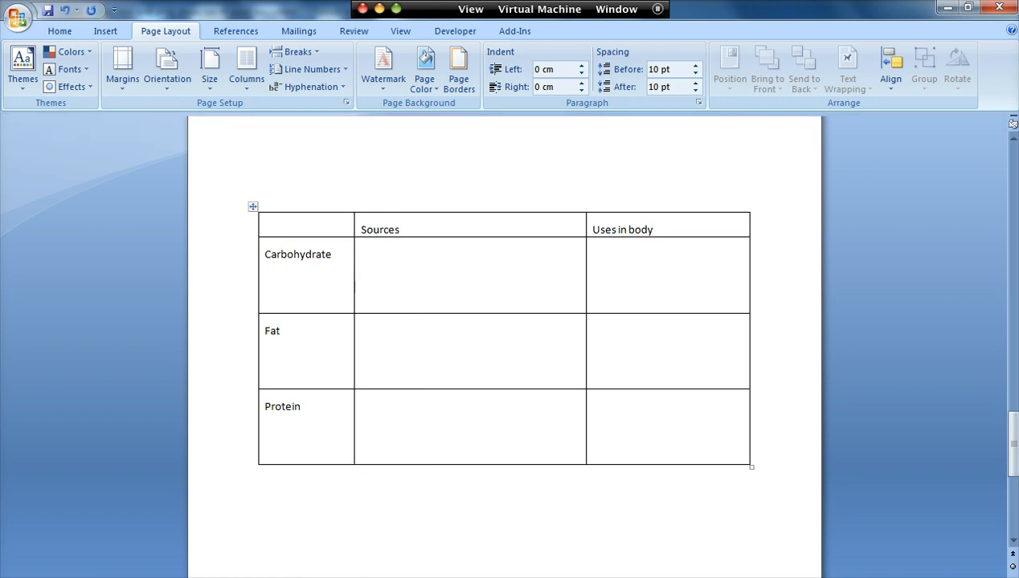
mouse_move(352, 276)
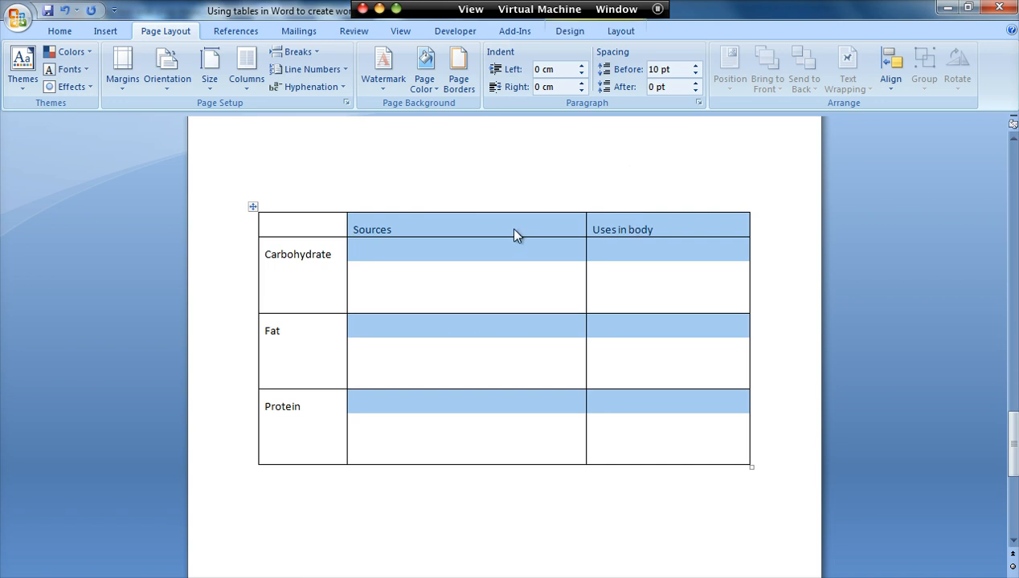
Distribute the Sources and Uses in body columns evenly so they share equal widths
right_click(514, 235)
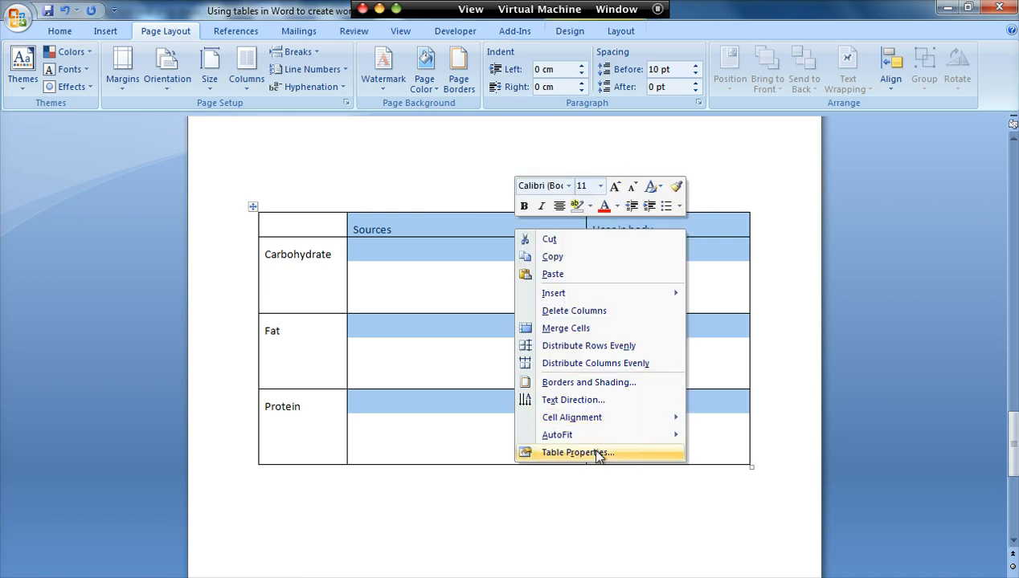
left_click(577, 453)
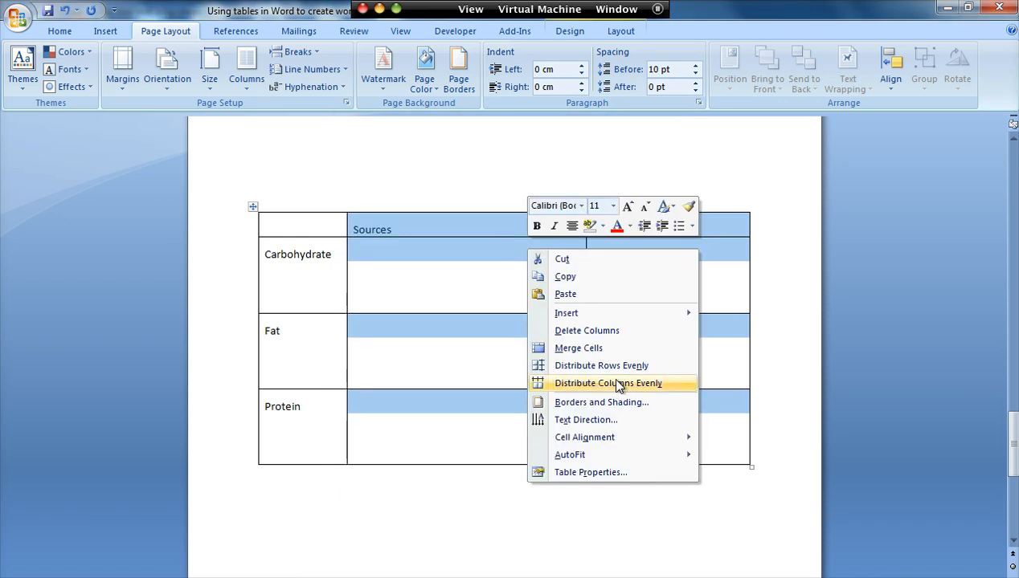
mouse_move(630, 391)
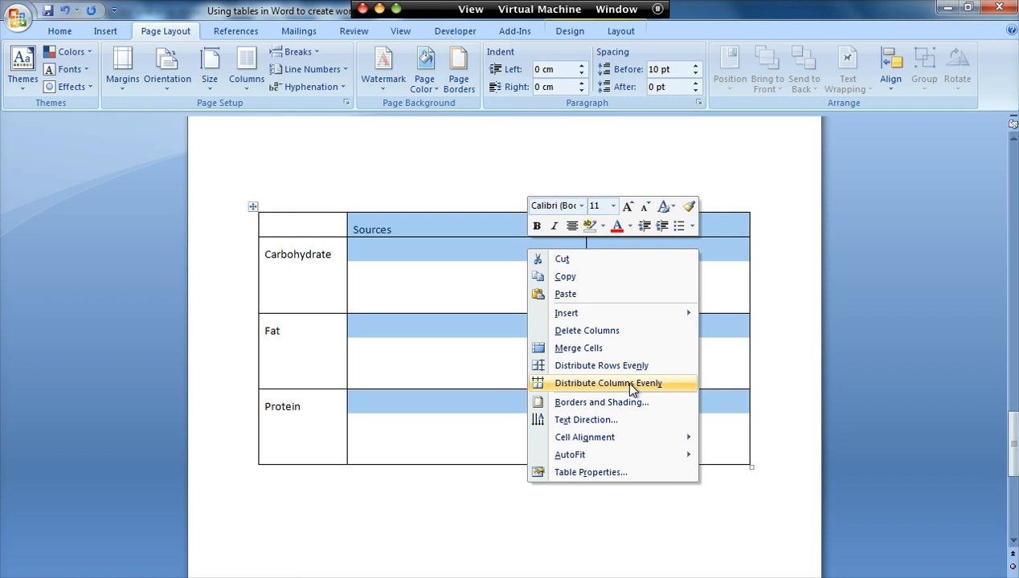
left_click(607, 383)
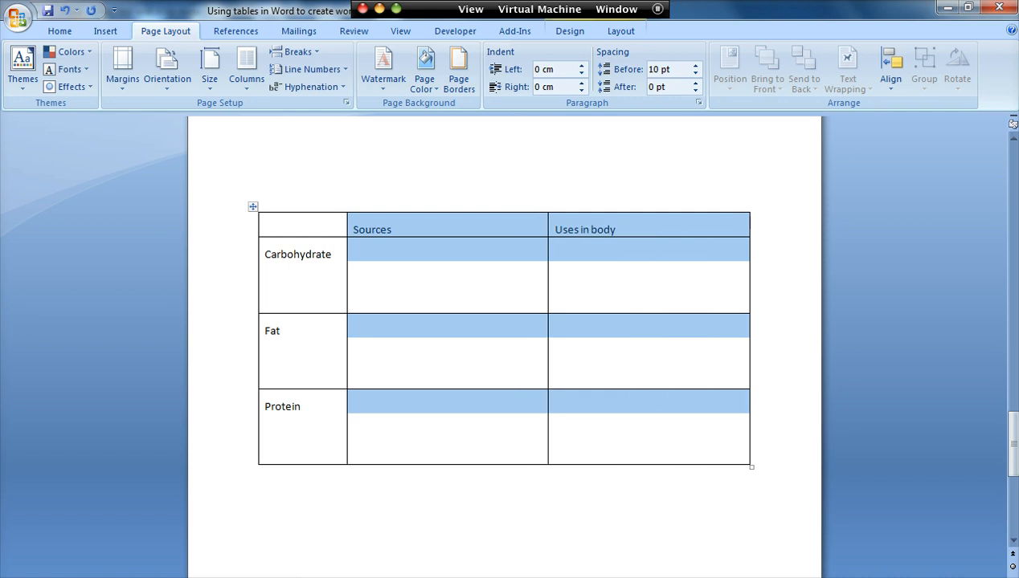
mouse_move(527, 227)
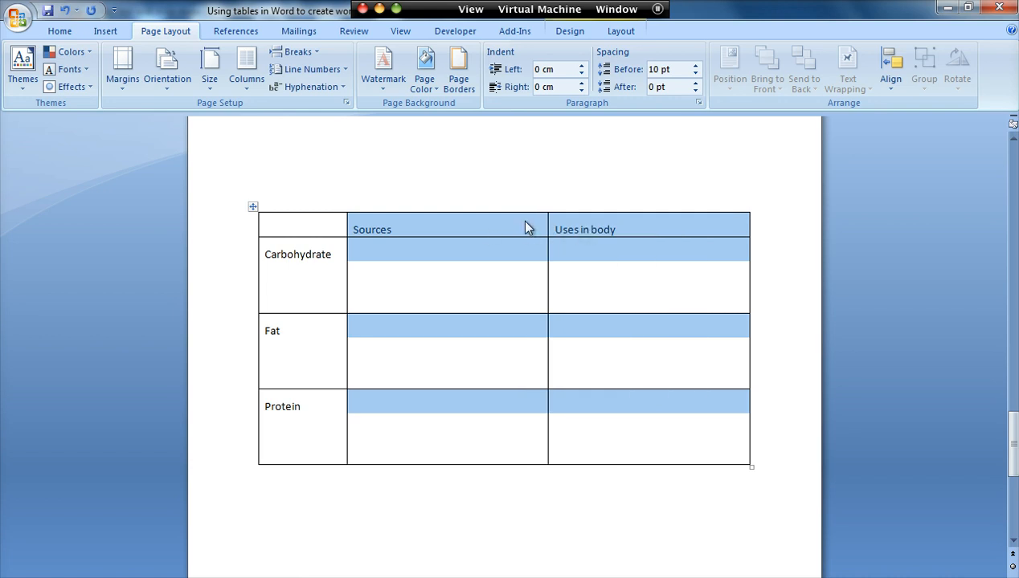
mouse_move(540, 212)
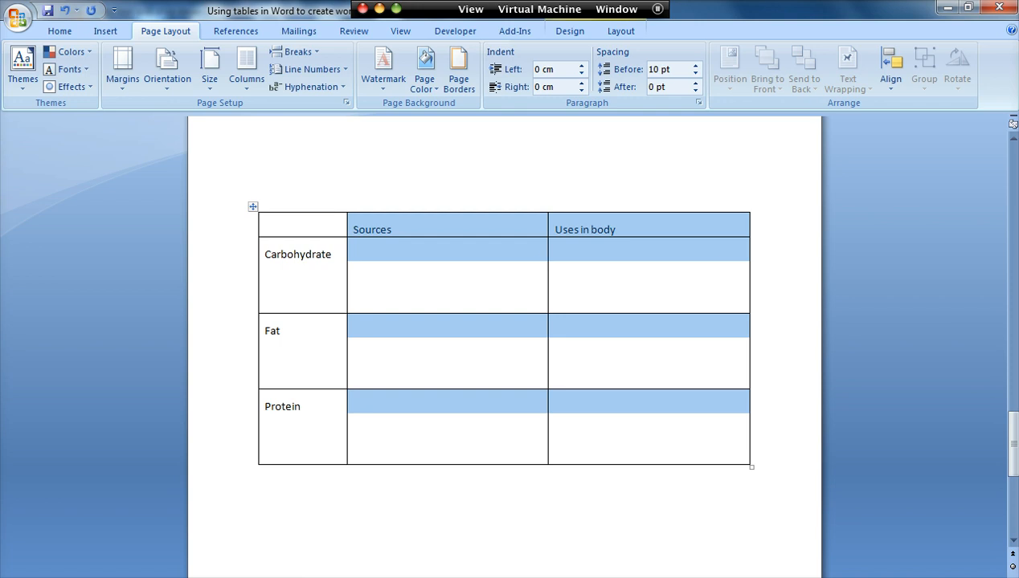
left_click(297, 254)
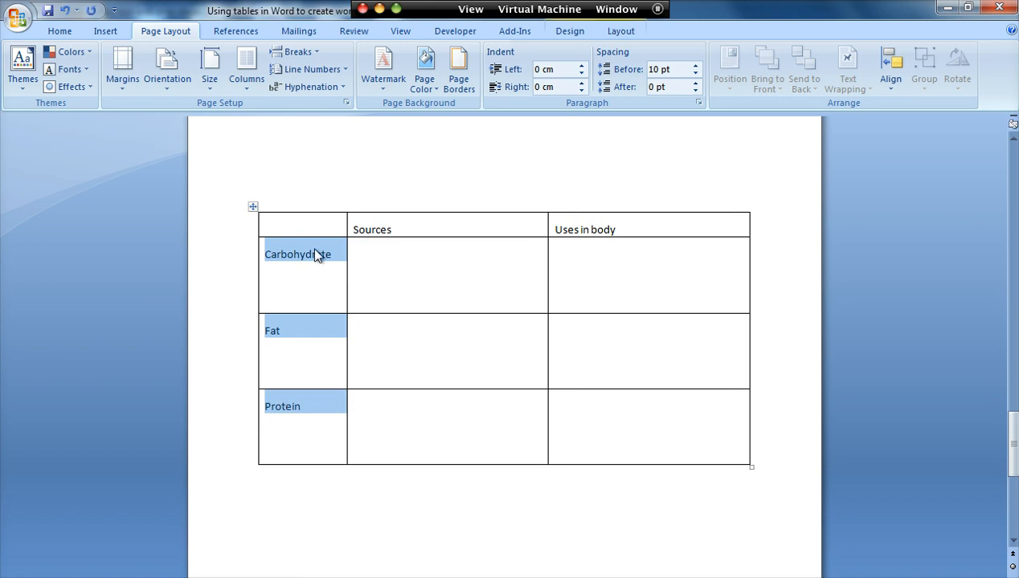
Centre the Carbohydrate, Fat and Protein labels vertically via Cell properties and horizontally with Center alignment
right_click(302, 254)
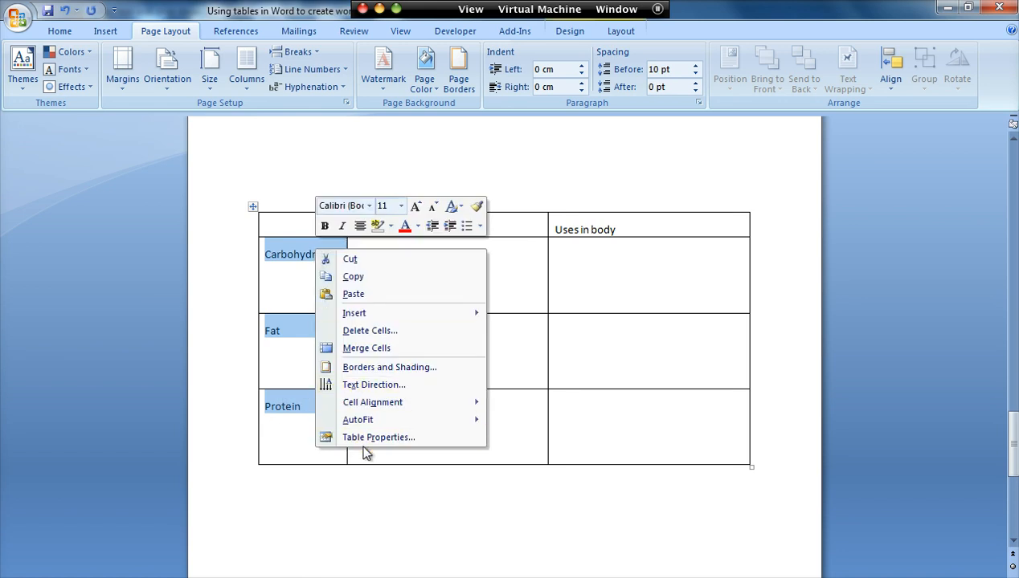
left_click(379, 437)
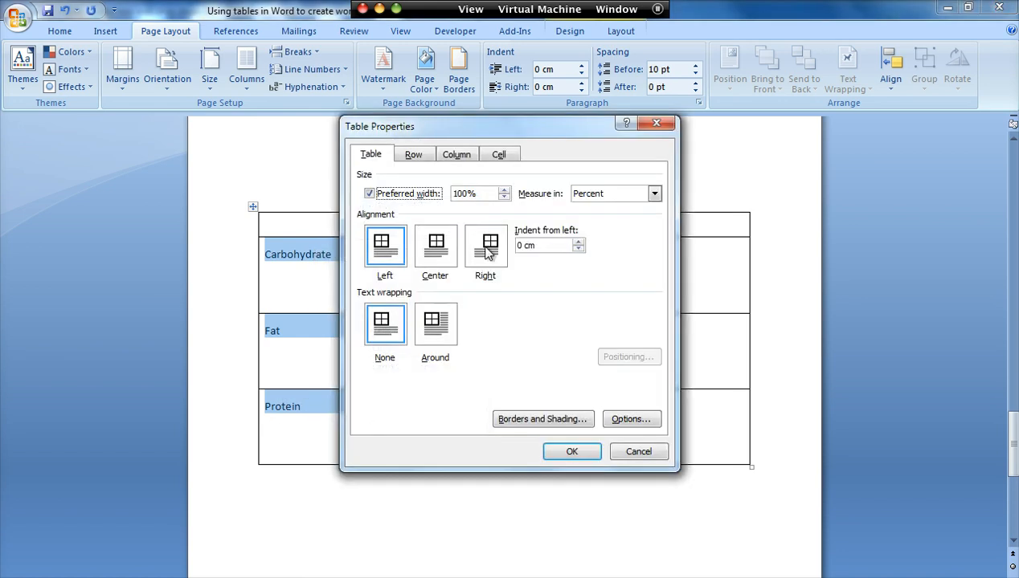
left_click(499, 154)
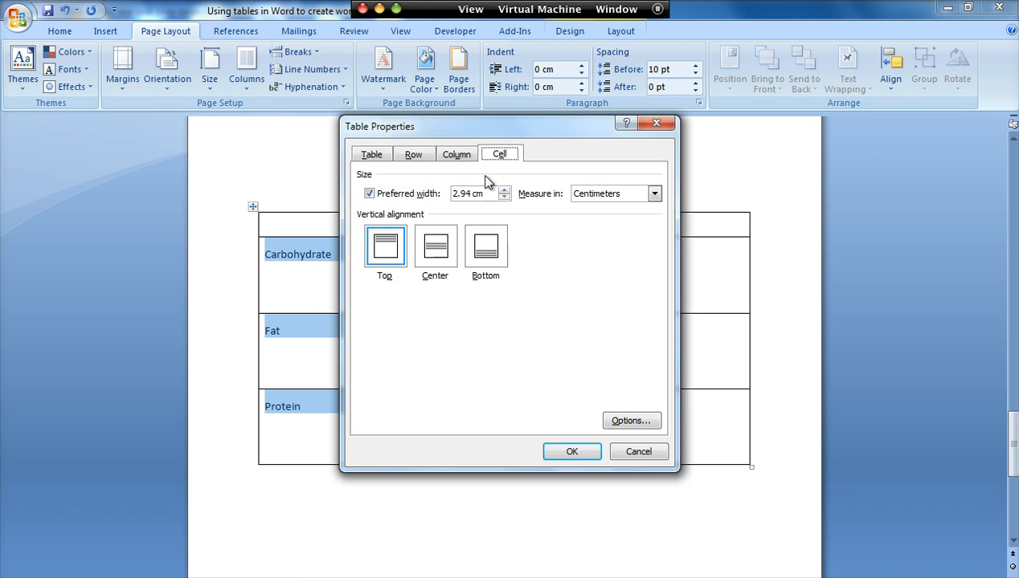
left_click(434, 246)
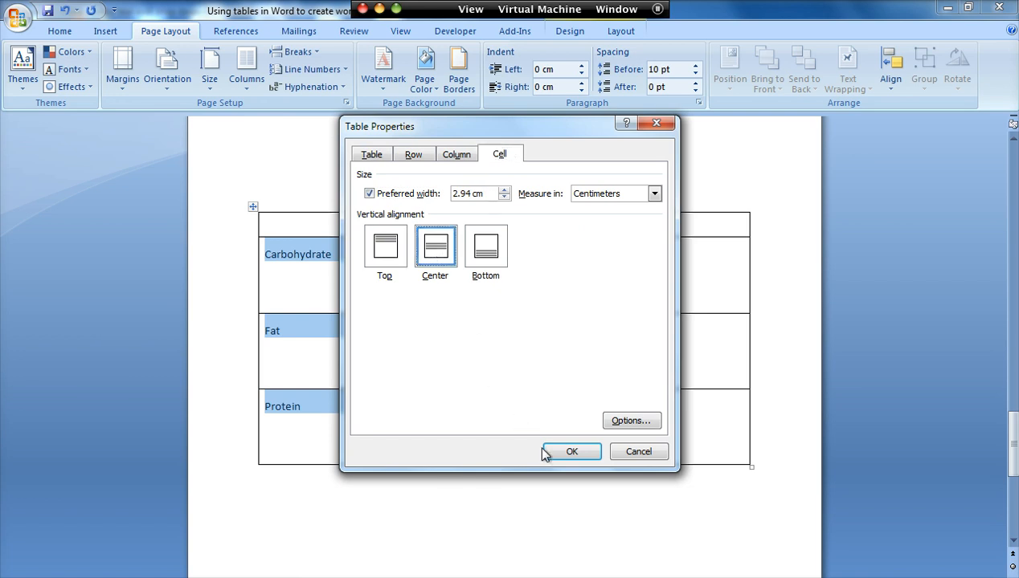
left_click(572, 450)
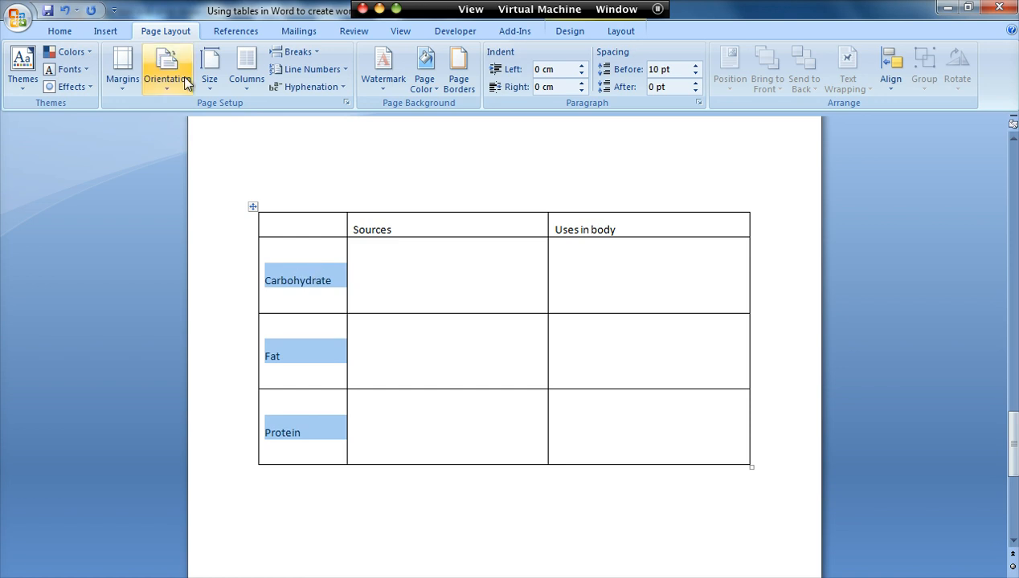
left_click(60, 31)
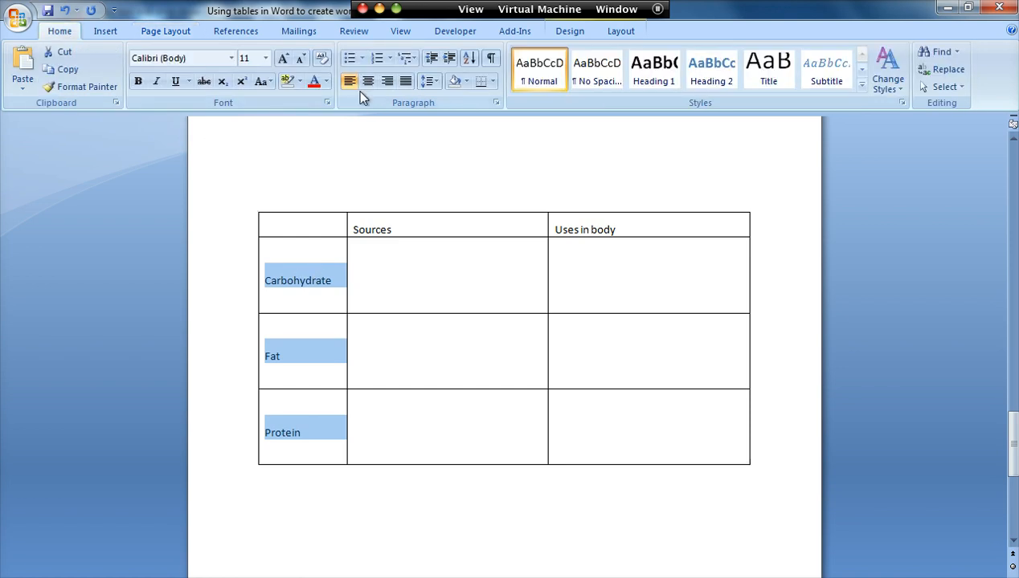
left_click(368, 81)
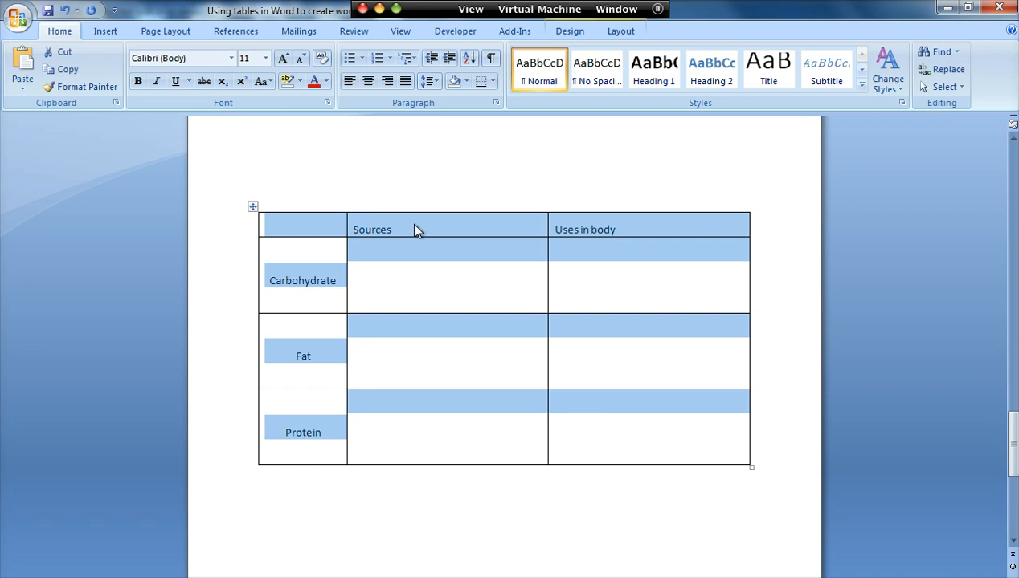
Apply a Grid border with a 2¼ pt outer line in Borders and Shading
right_click(417, 230)
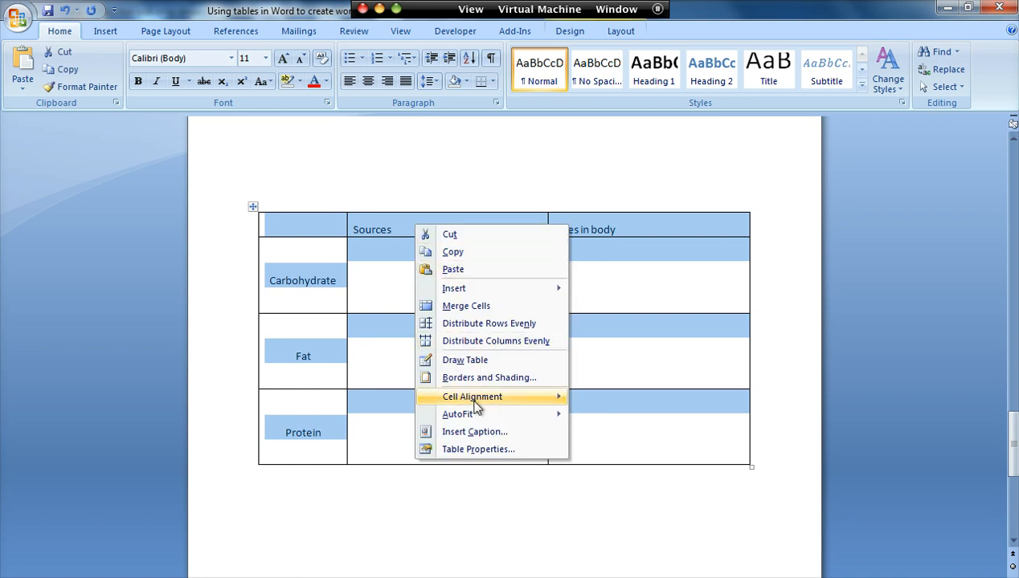
left_click(488, 378)
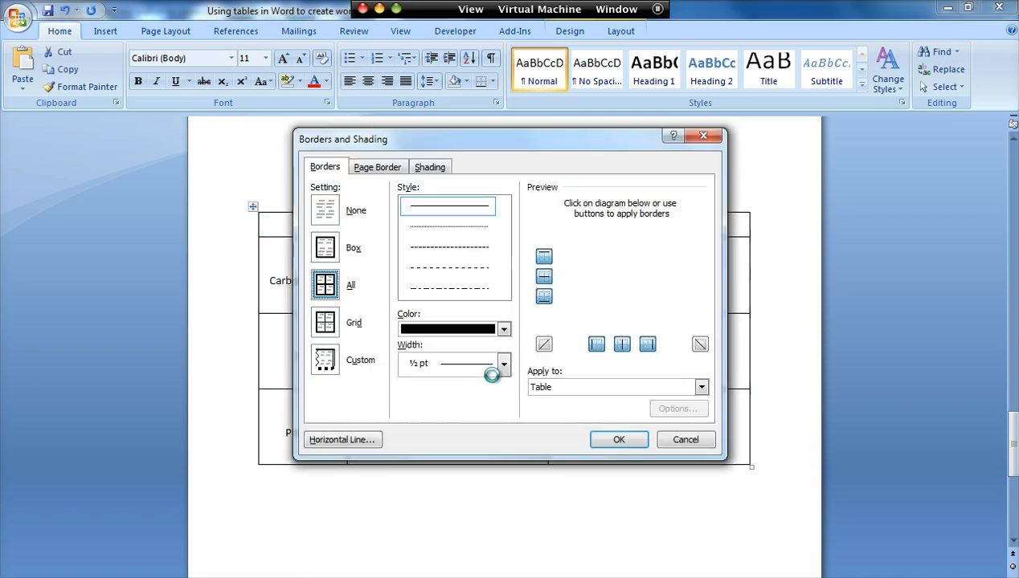
left_click(325, 321)
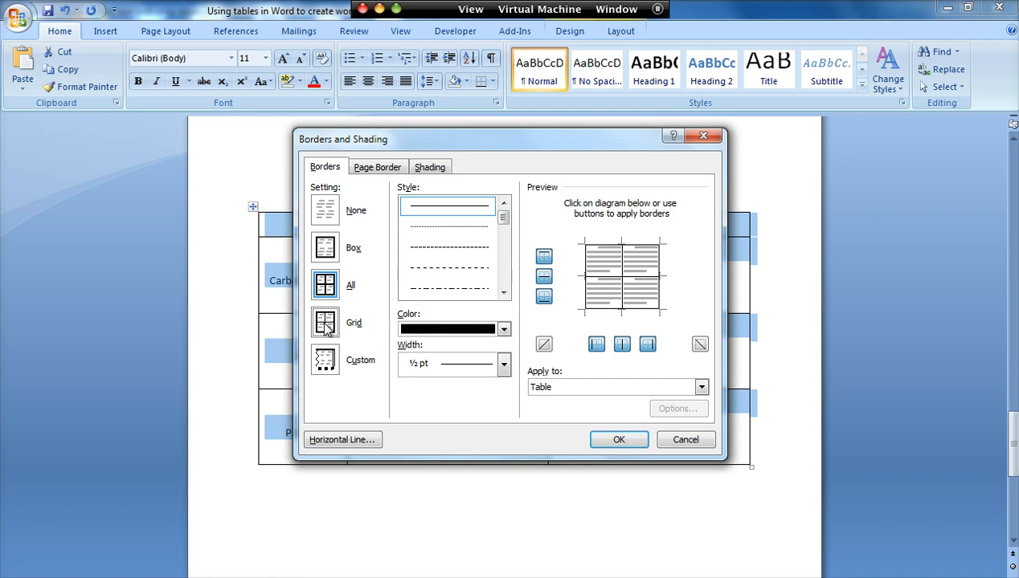
left_click(324, 321)
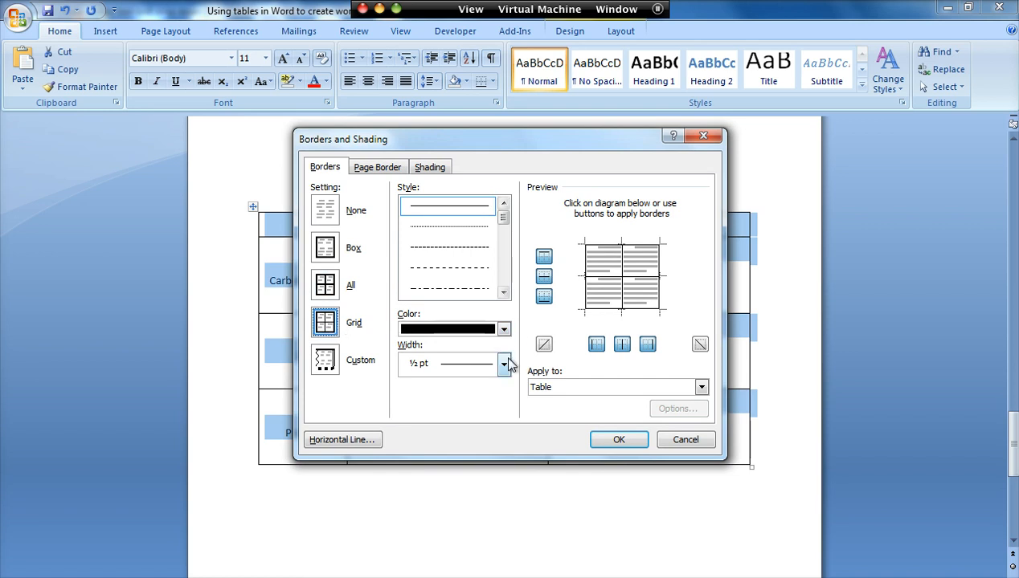
left_click(504, 363)
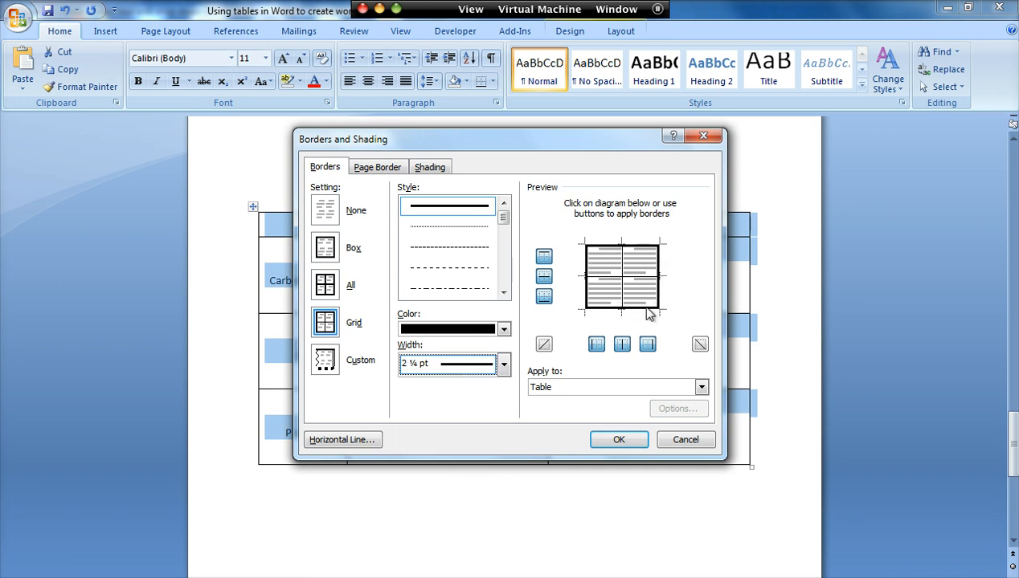
left_click(617, 440)
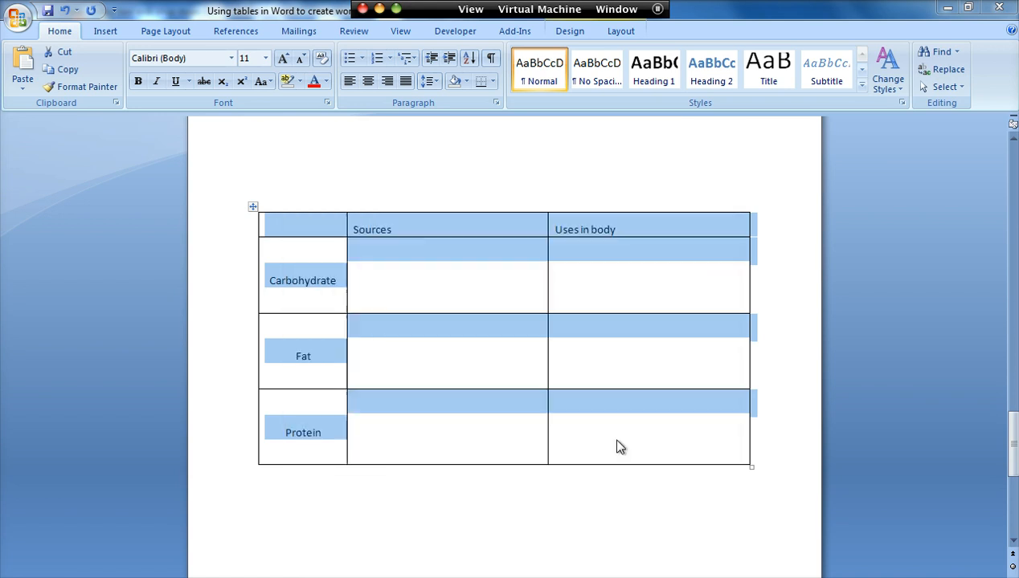
Clear the selection and rest on the empty line below the finished table
left_click(265, 489)
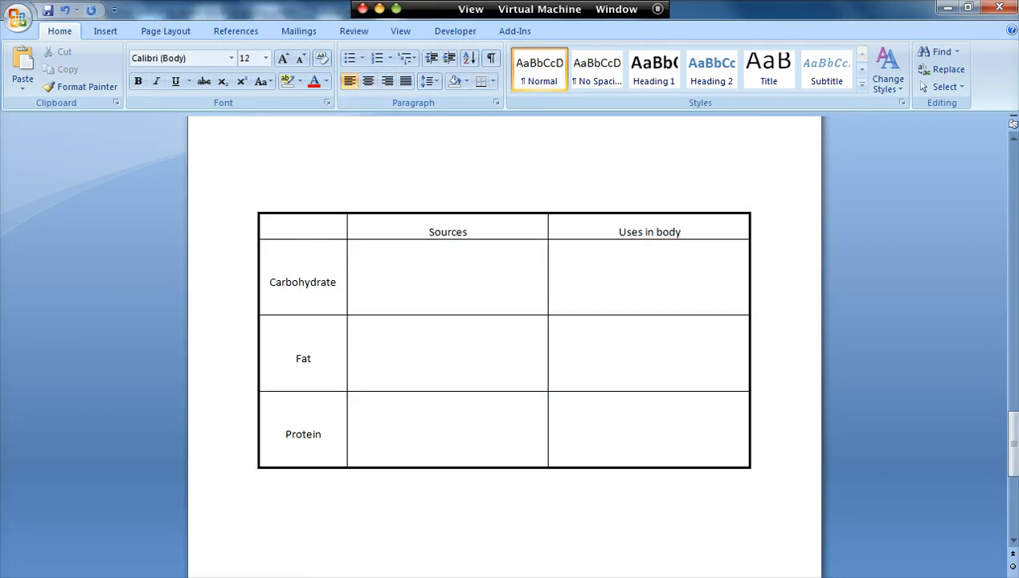
left_click(265, 488)
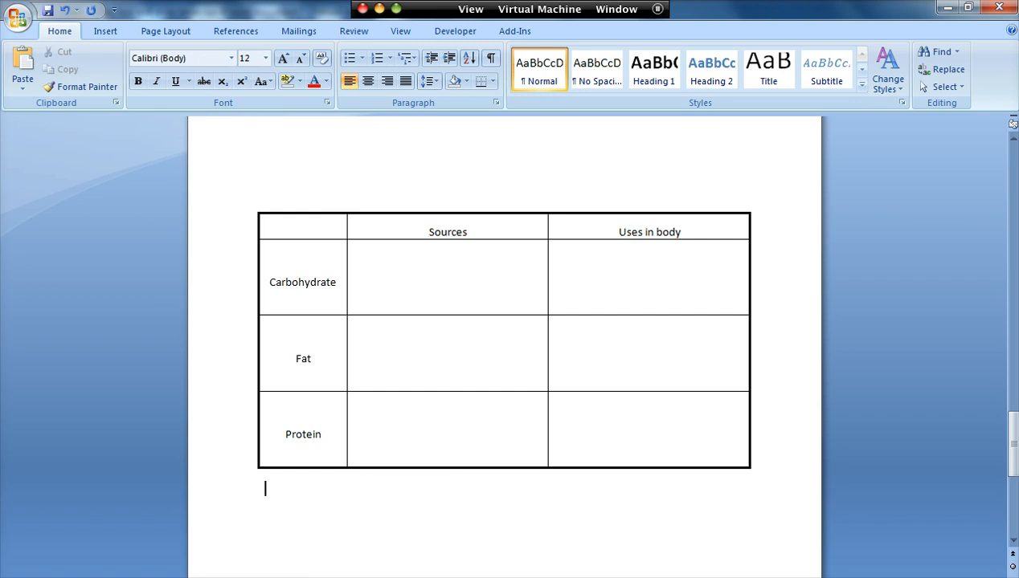